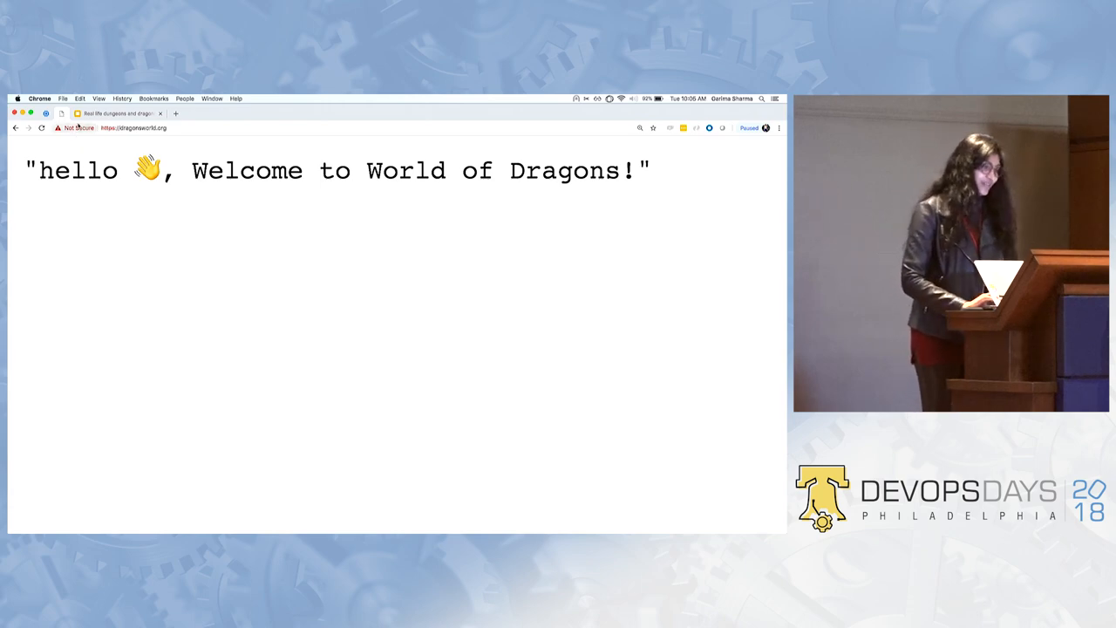
- Review dragonsworld.org's connection security badge and its certificate details in Chrome
left_click(77, 127)
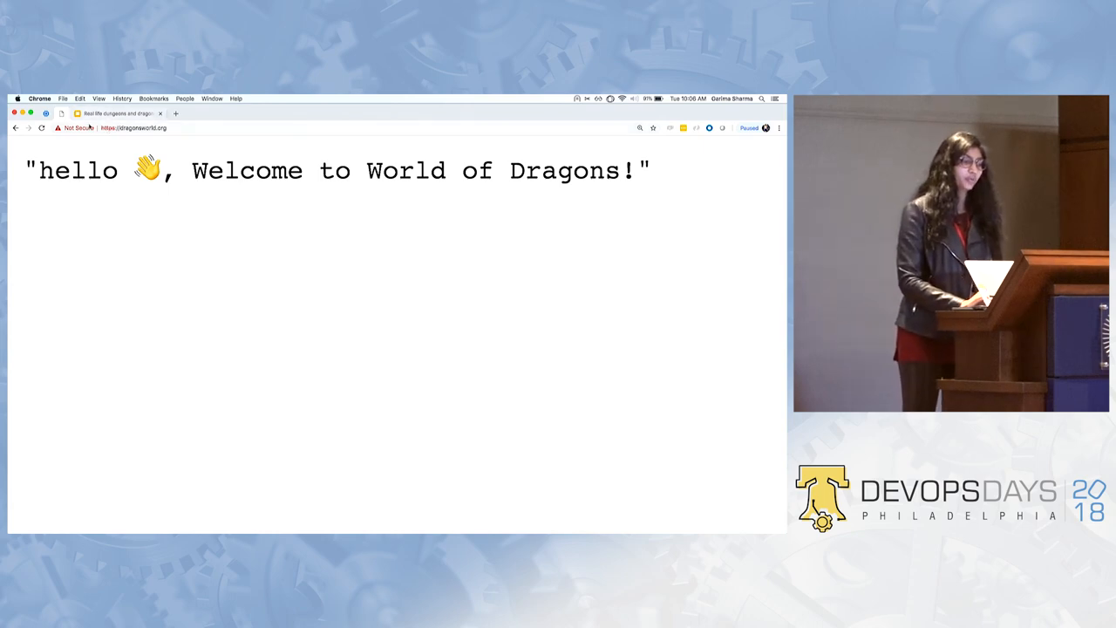
mouse_move(81, 129)
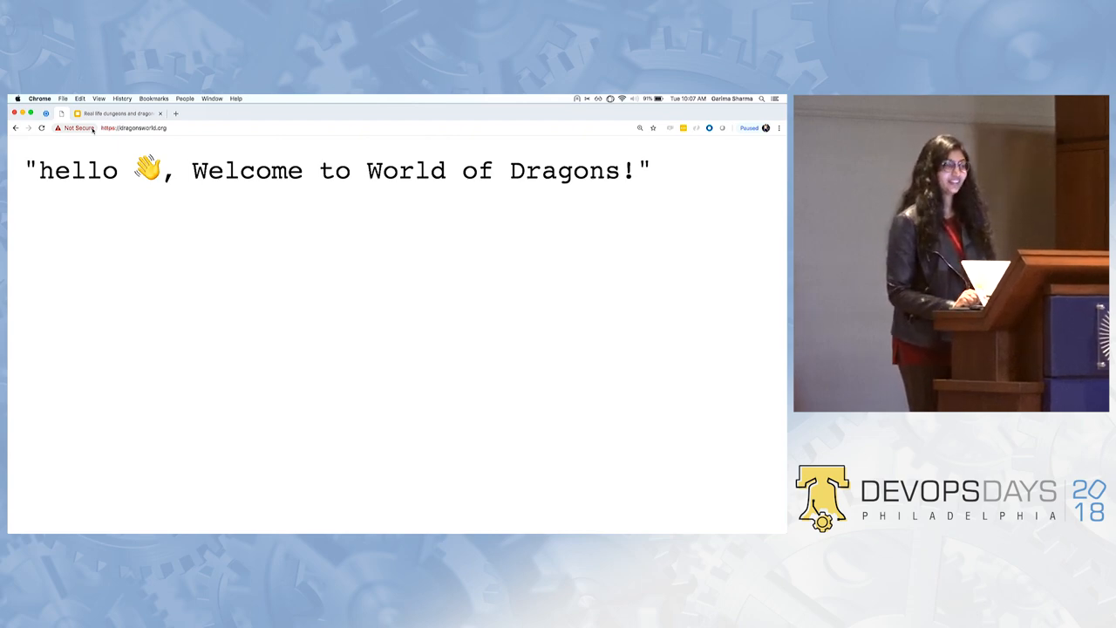
left_click(79, 127)
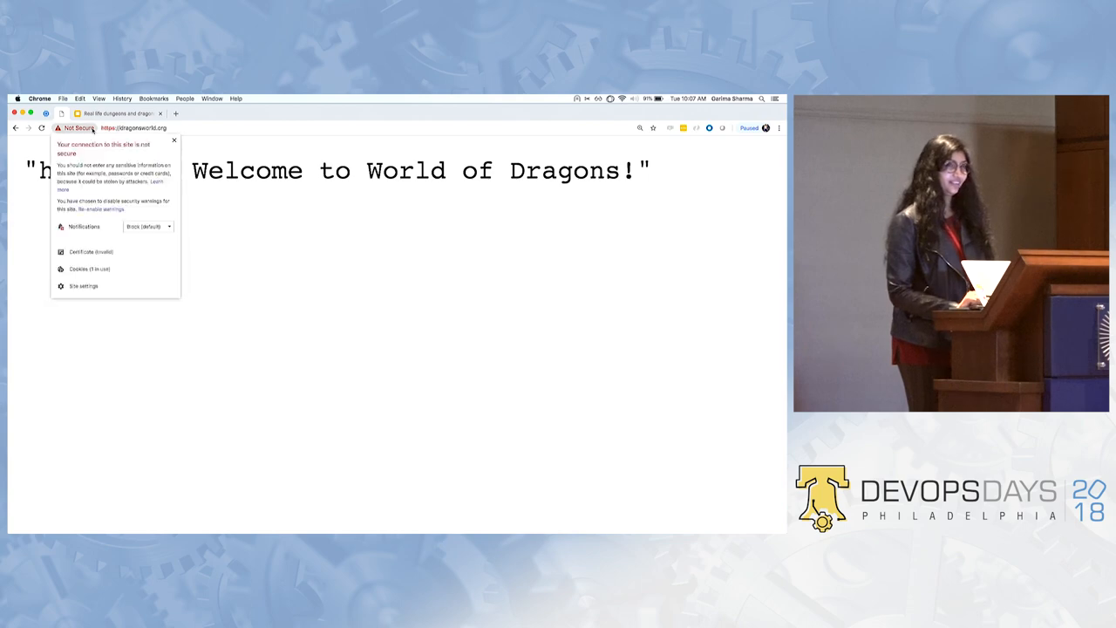
left_click(91, 251)
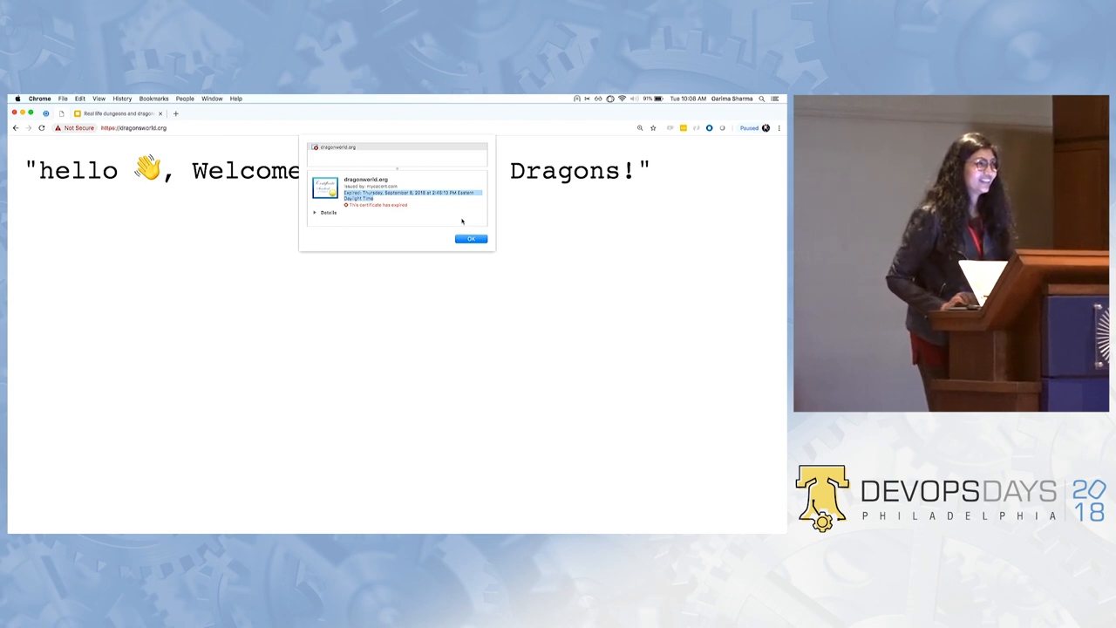
left_click(471, 237)
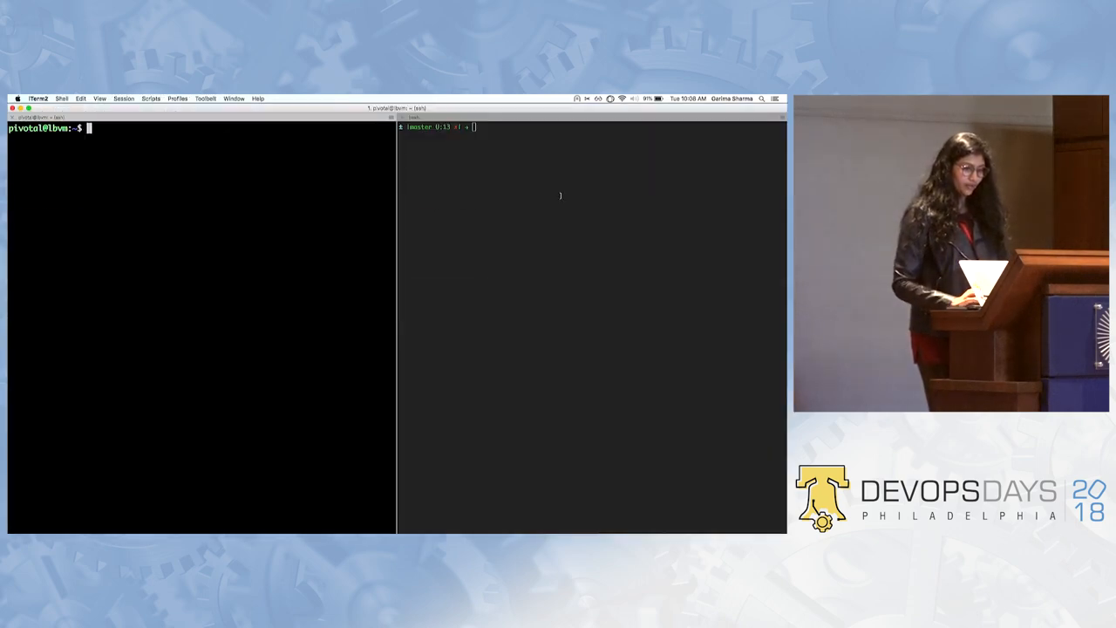
- Run traceroute to dragonsworld.org and select hop 3's address 96.120.76.5
type("traceroute dragonsworld.org")
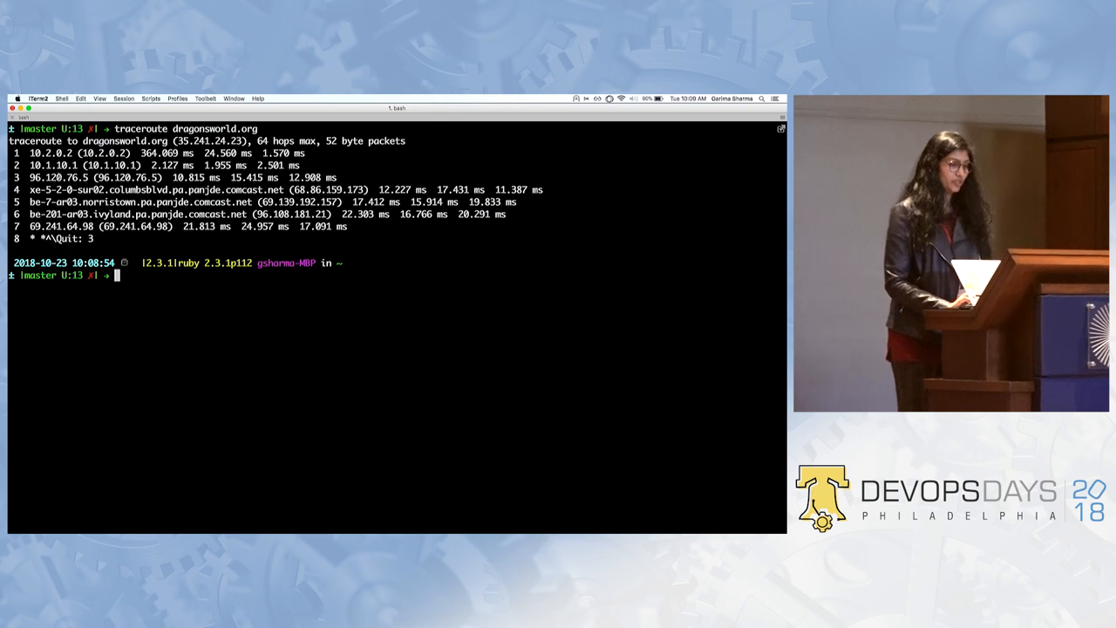
double_click(49, 177)
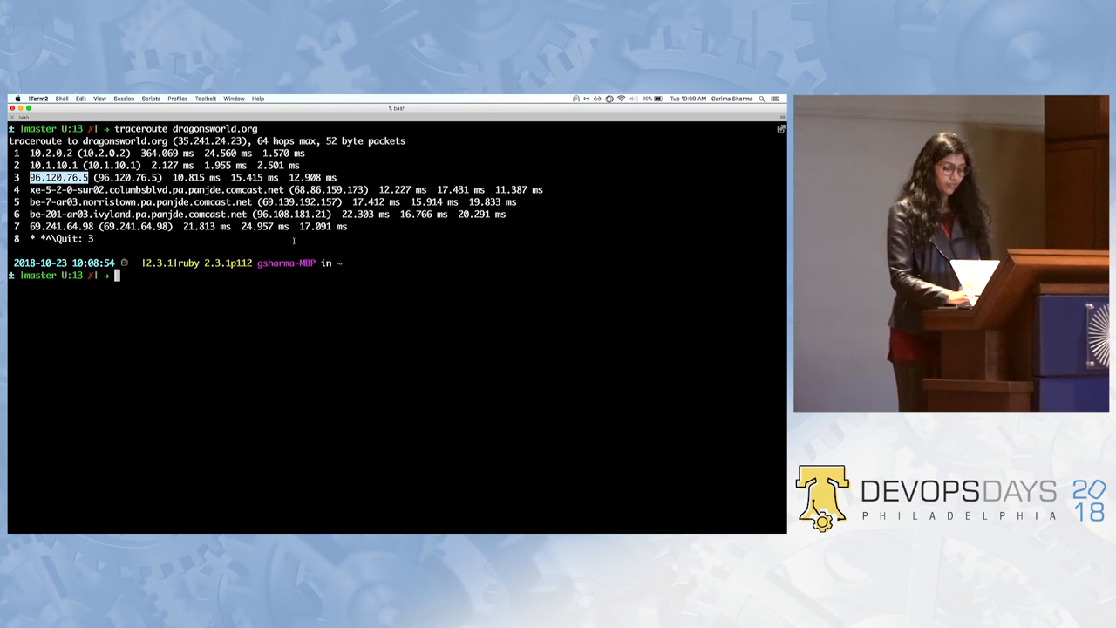
- Reverse-look up 96.120.76.5 and 69.241.64.98 with nslookup, both returning NXDOMAIN
type("nslookup 96.120.76.5")
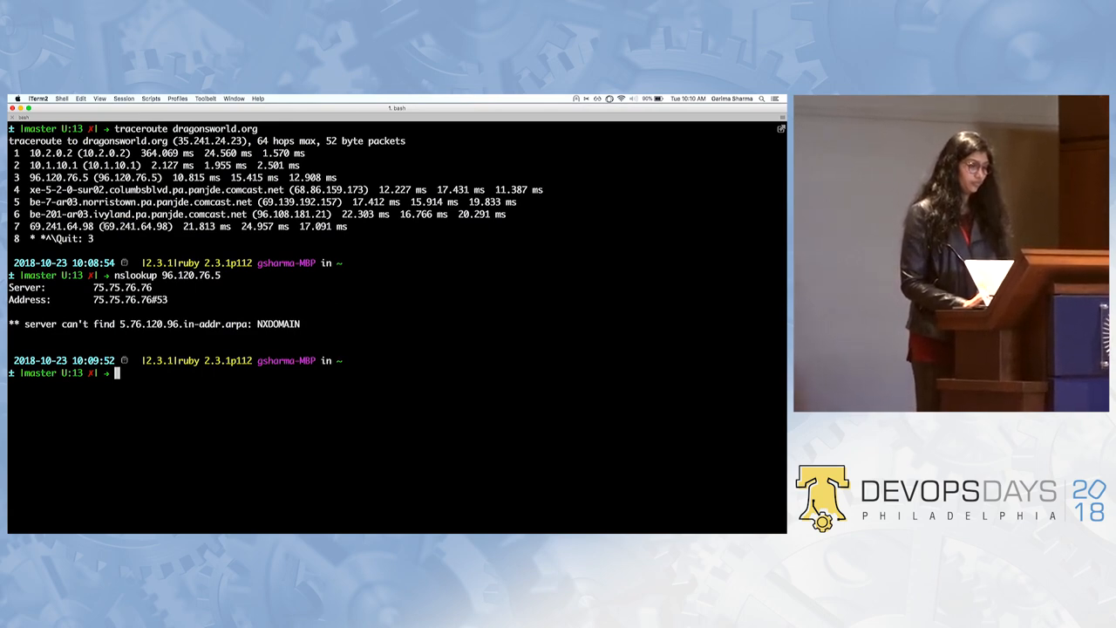
double_click(59, 227)
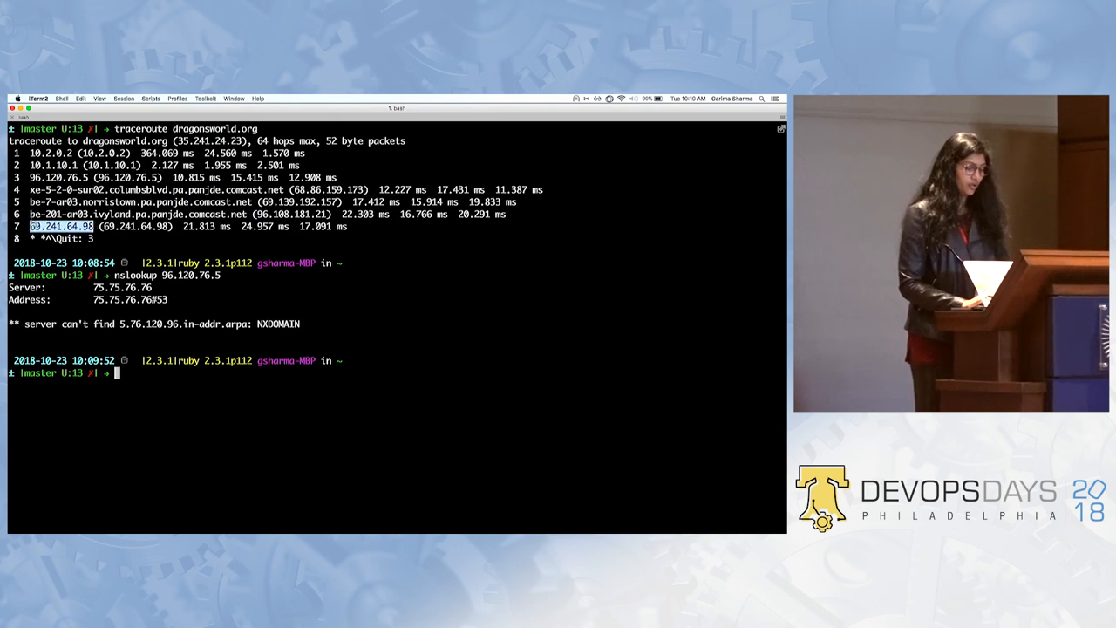
type("nslookup")
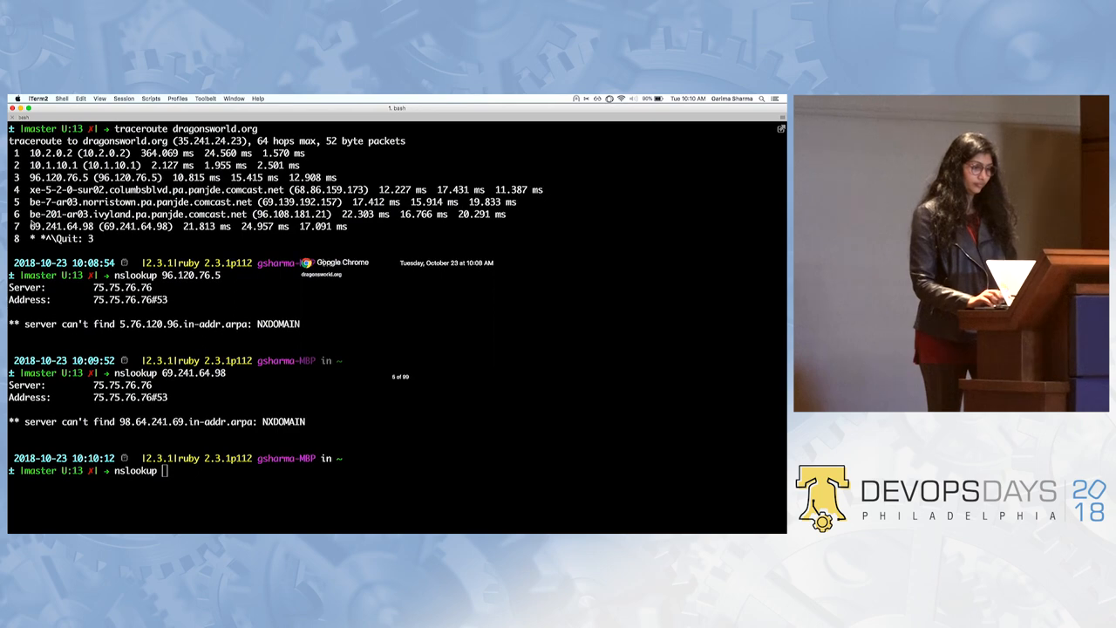
- Resolve dragonsworld.org to 35.241.24.23 and run whois on it, showing Google Cloud ownership
type("dragonsworld.org")
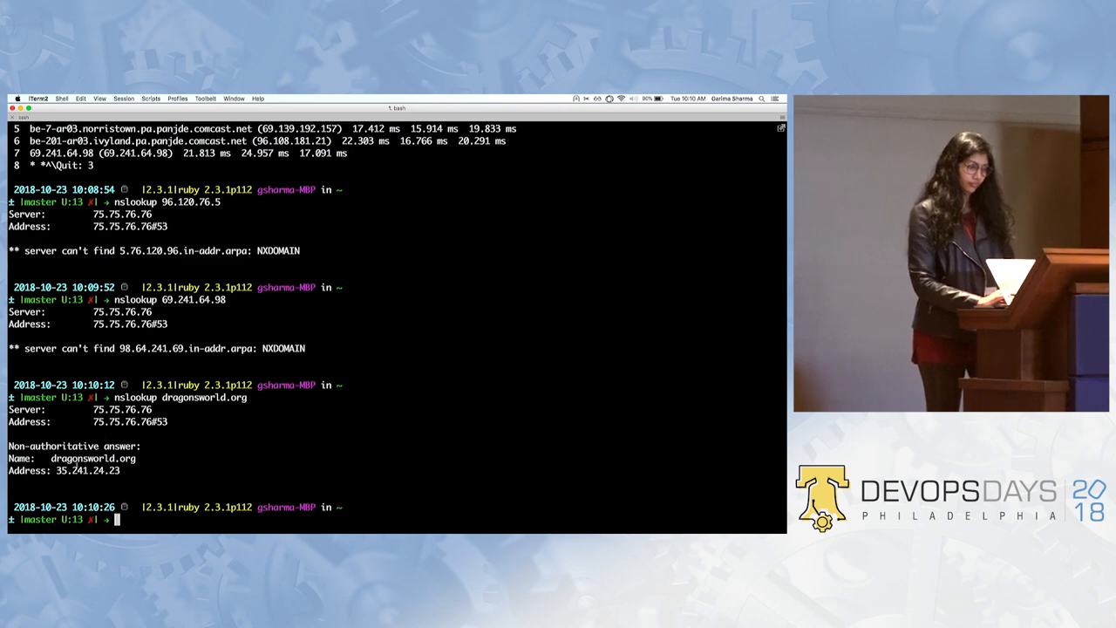
double_click(87, 470)
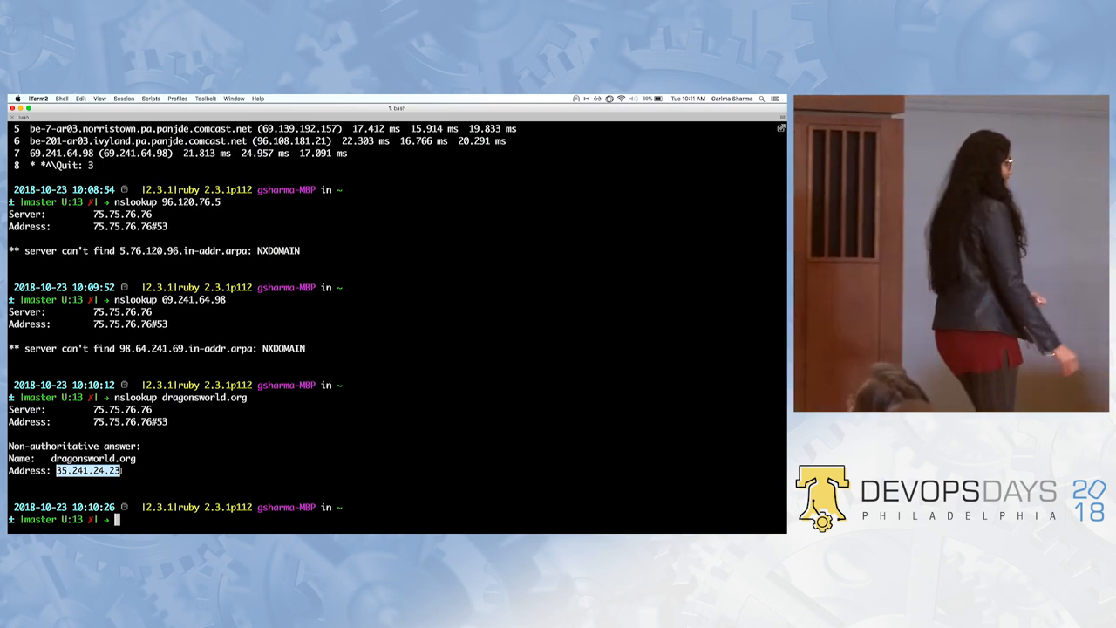
type("w")
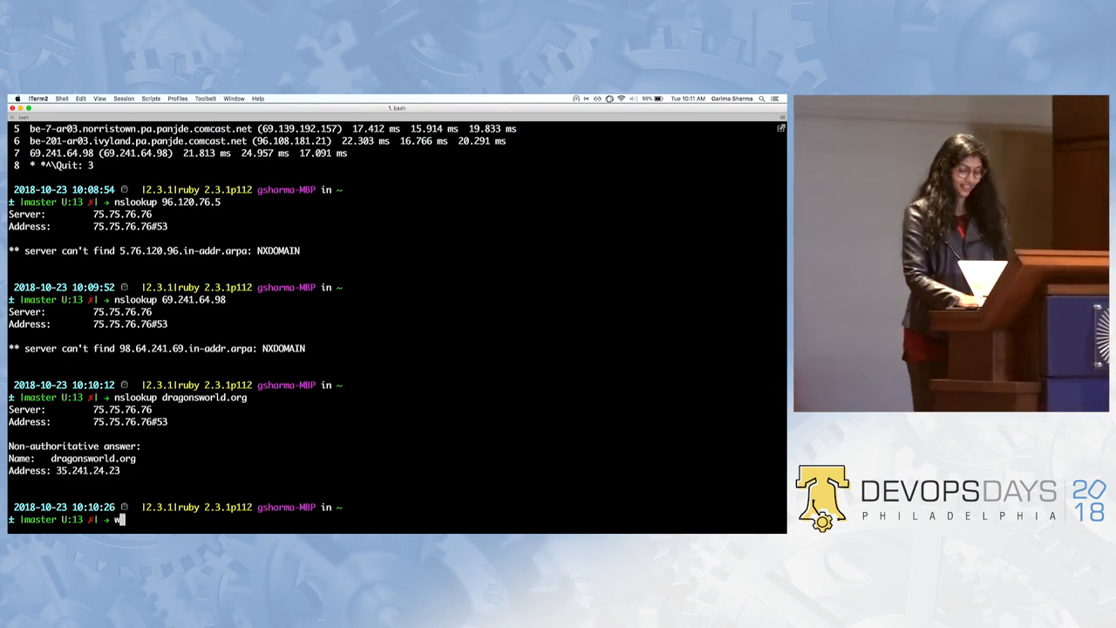
type("hois")
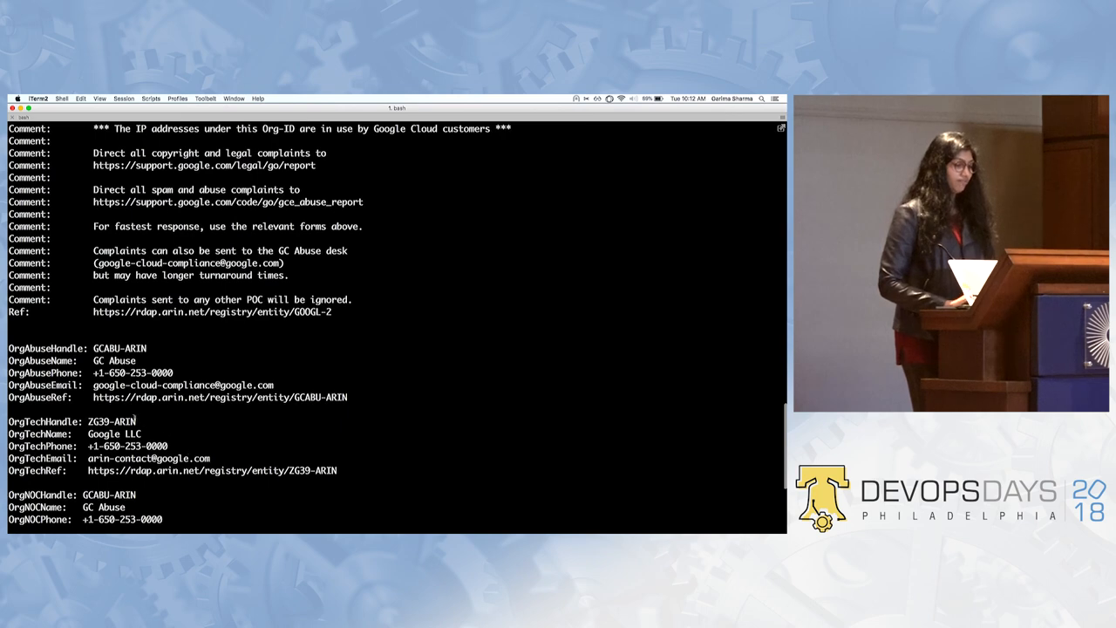
double_click(122, 385)
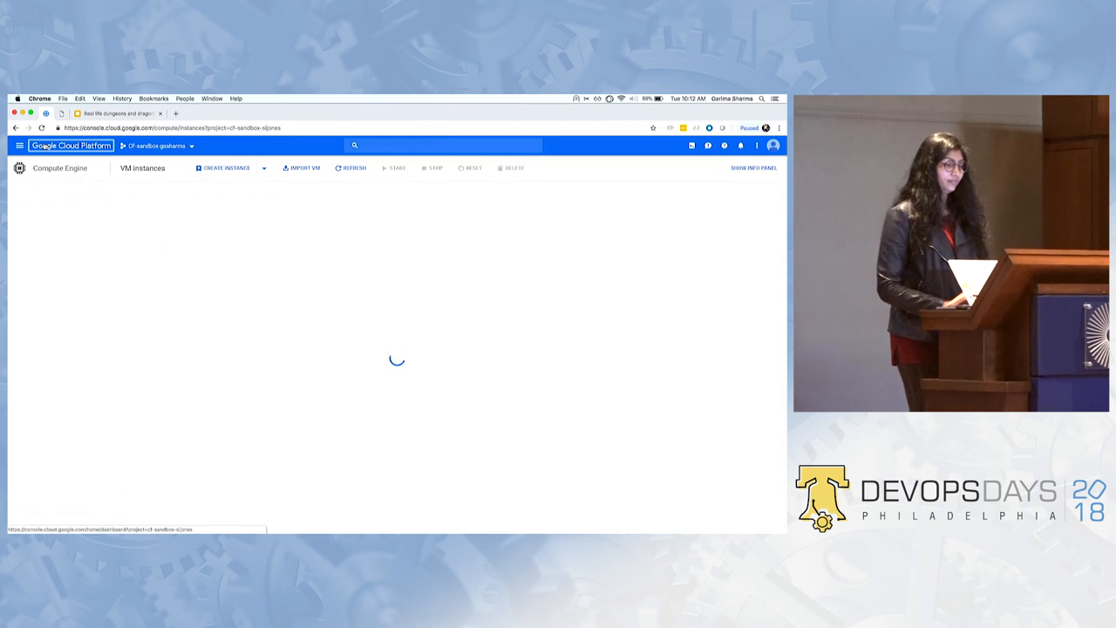
- Search the Cloud Console for 'load' from the product search bar
left_click(70, 146)
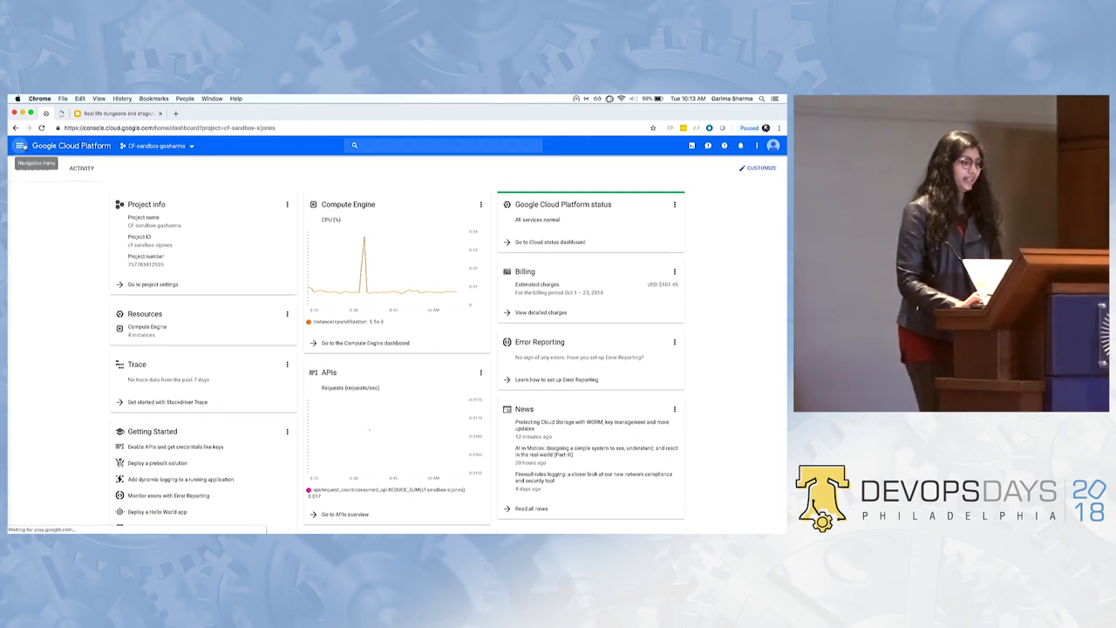
left_click(443, 145)
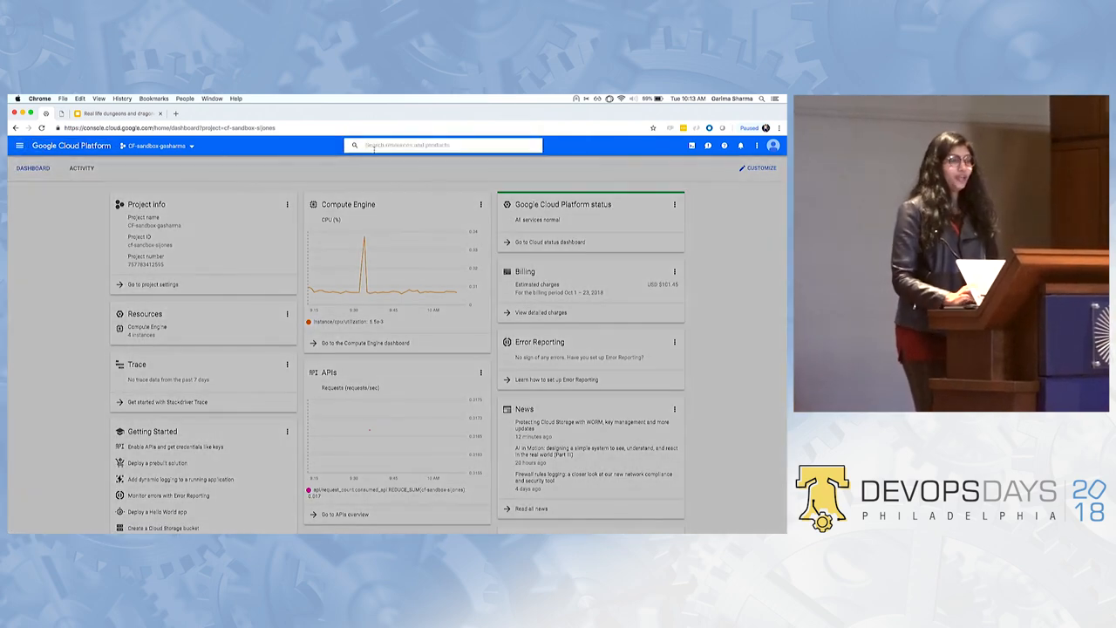
type("load")
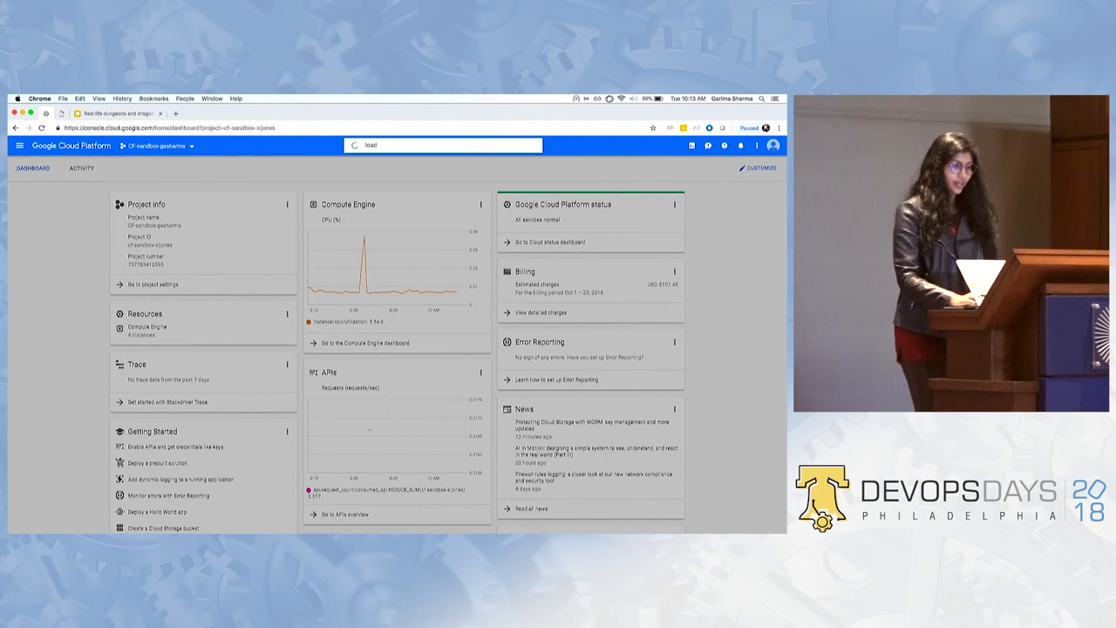
left_click(443, 144)
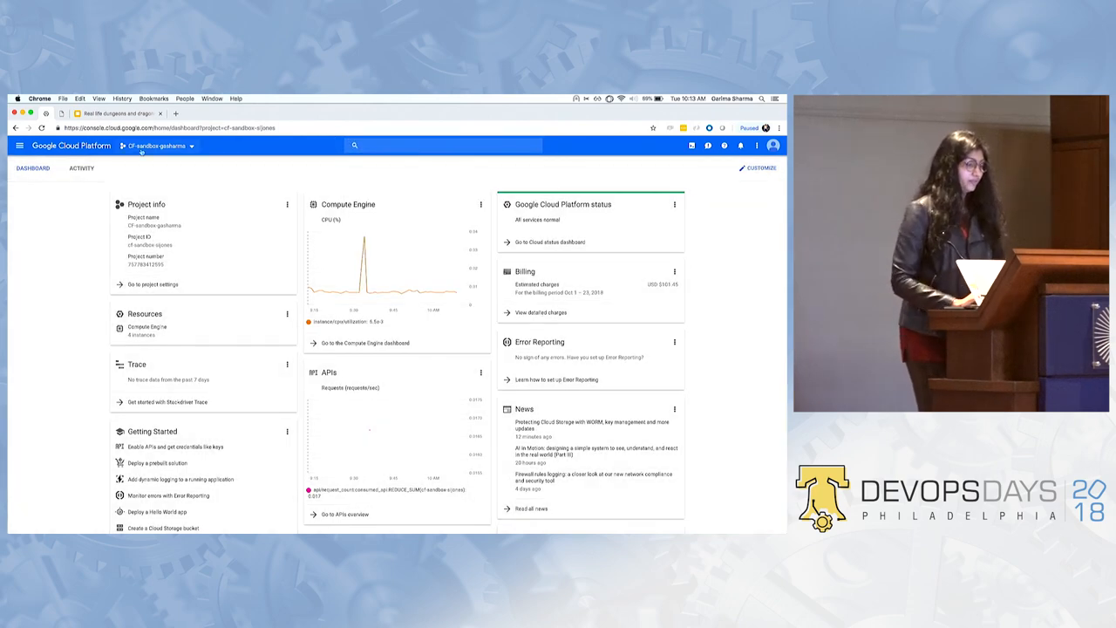
- Navigate via Network services to the Load balancing page listing the project's load balancer
left_click(20, 147)
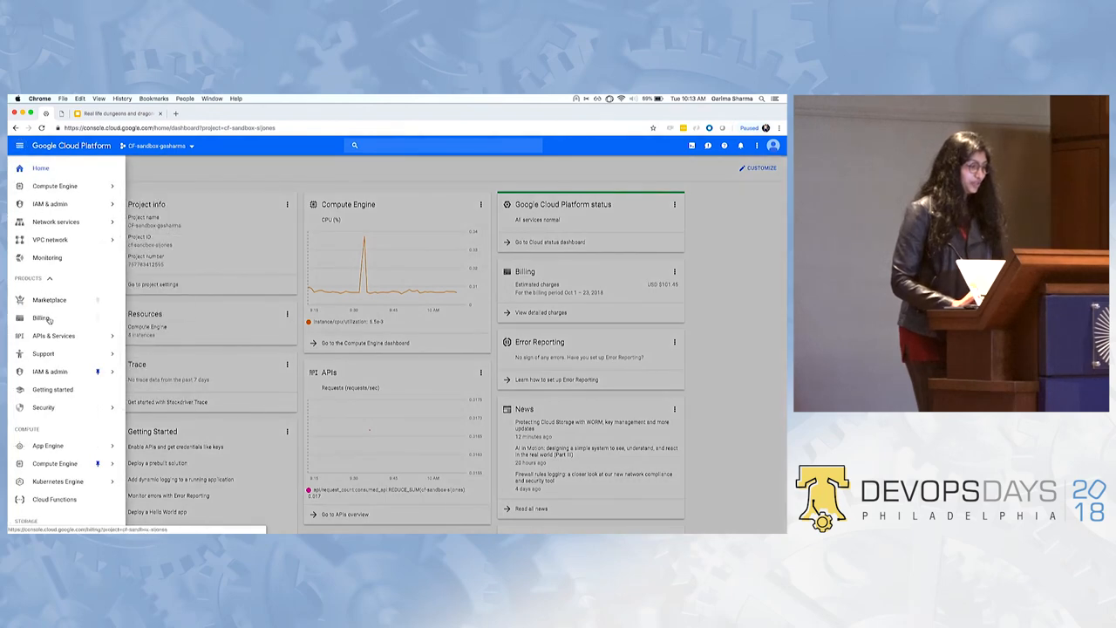
left_click(56, 221)
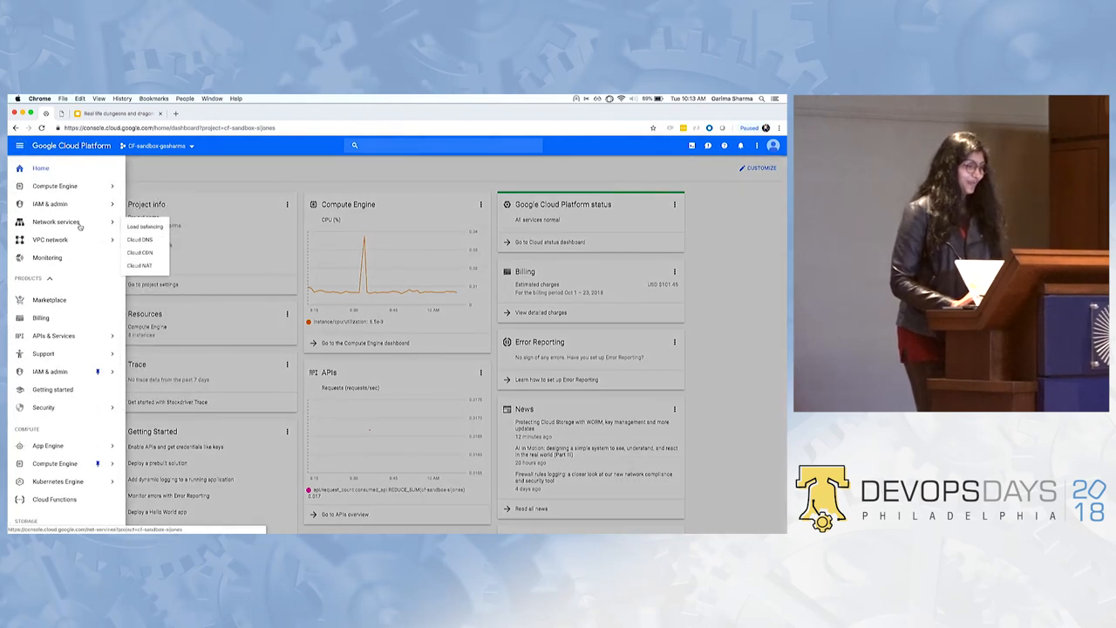
left_click(145, 227)
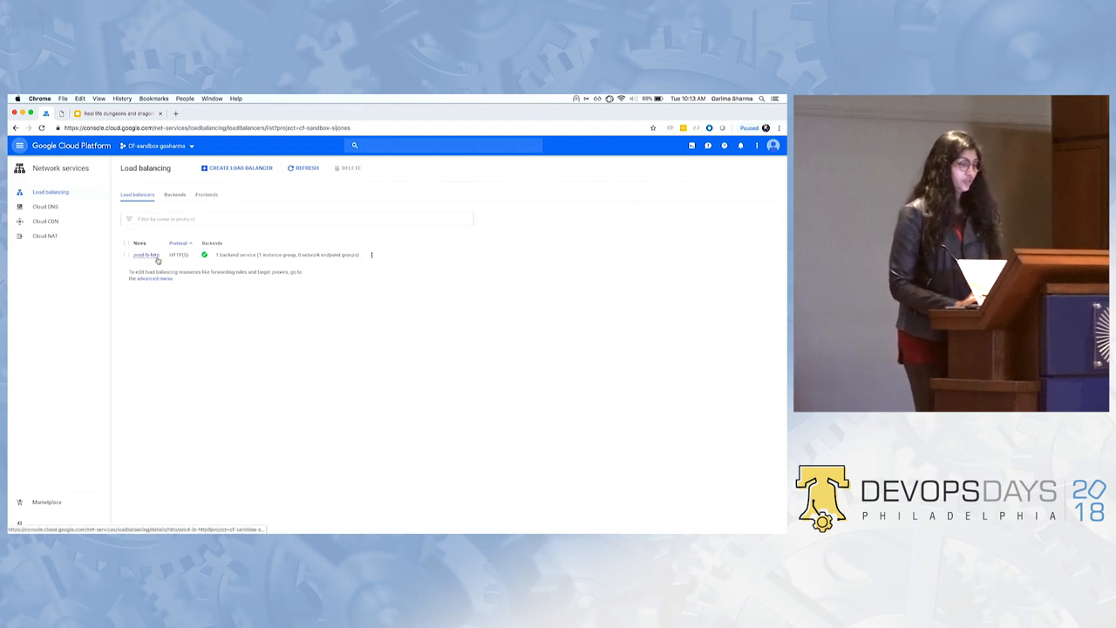
- Open the load balancer's details page, then switch to the presentation slides
left_click(146, 255)
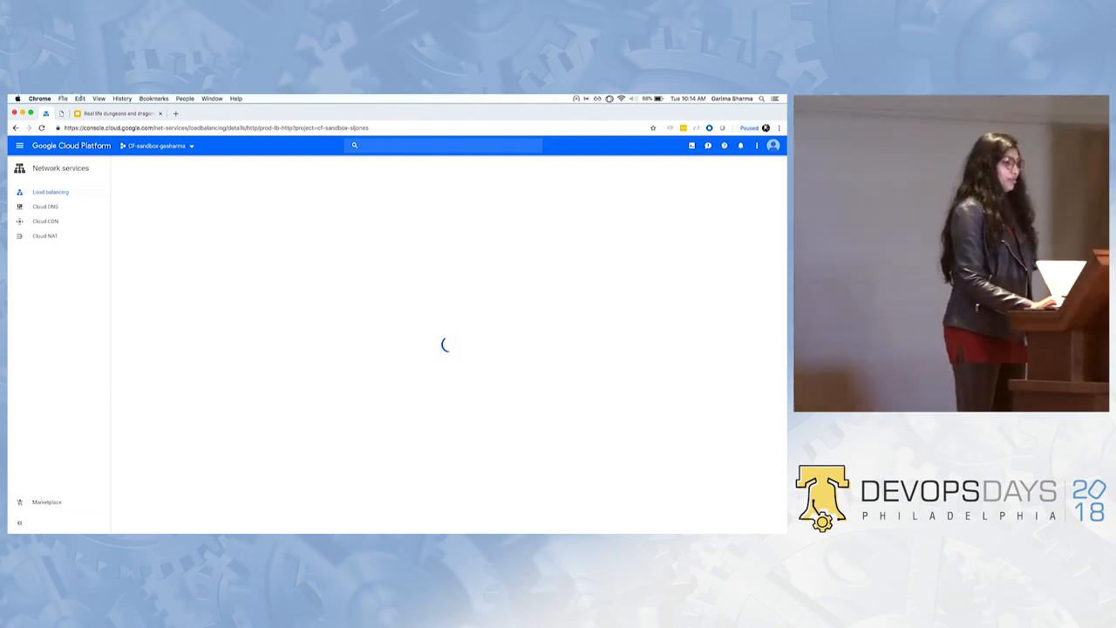
left_click(119, 114)
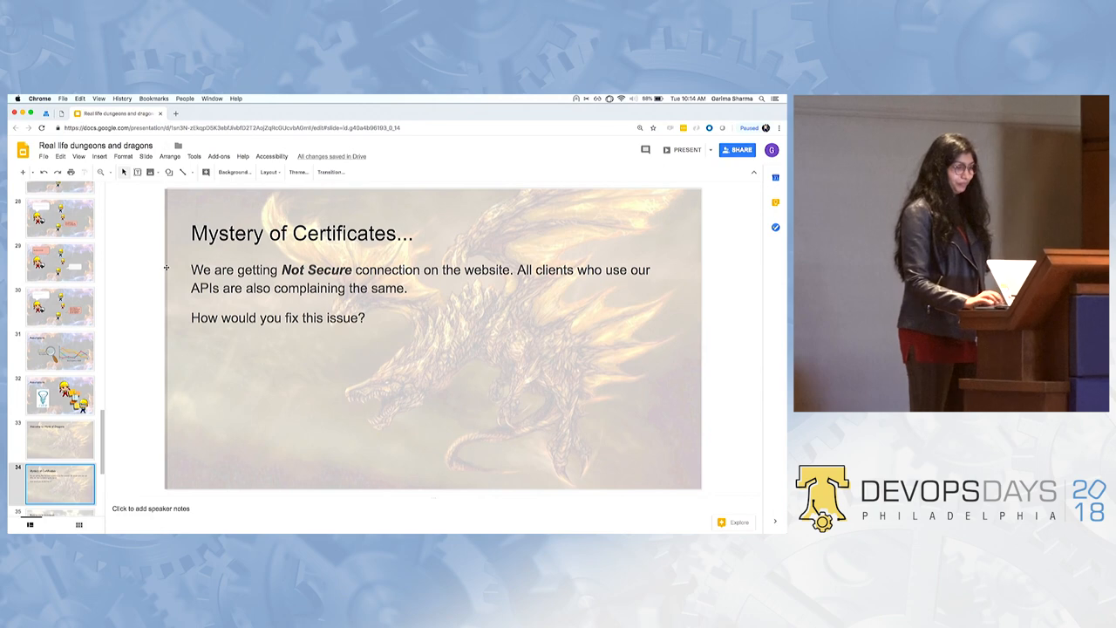
- Show the 'Requests in dungeon' slide about clients receiving HTTP 429 errors
left_click(59, 485)
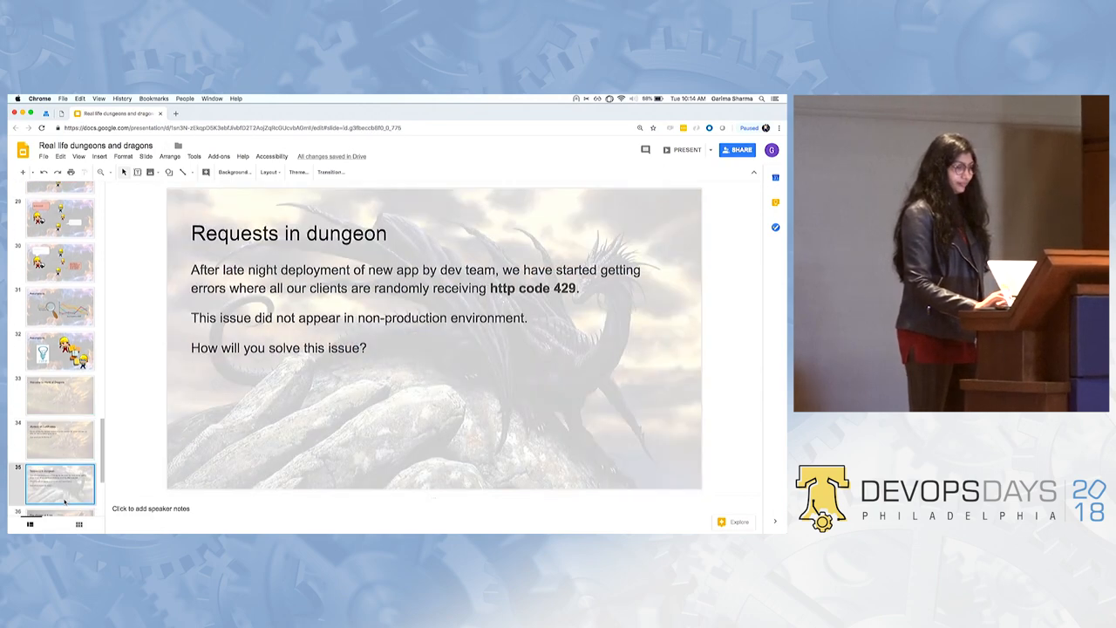
left_click(684, 150)
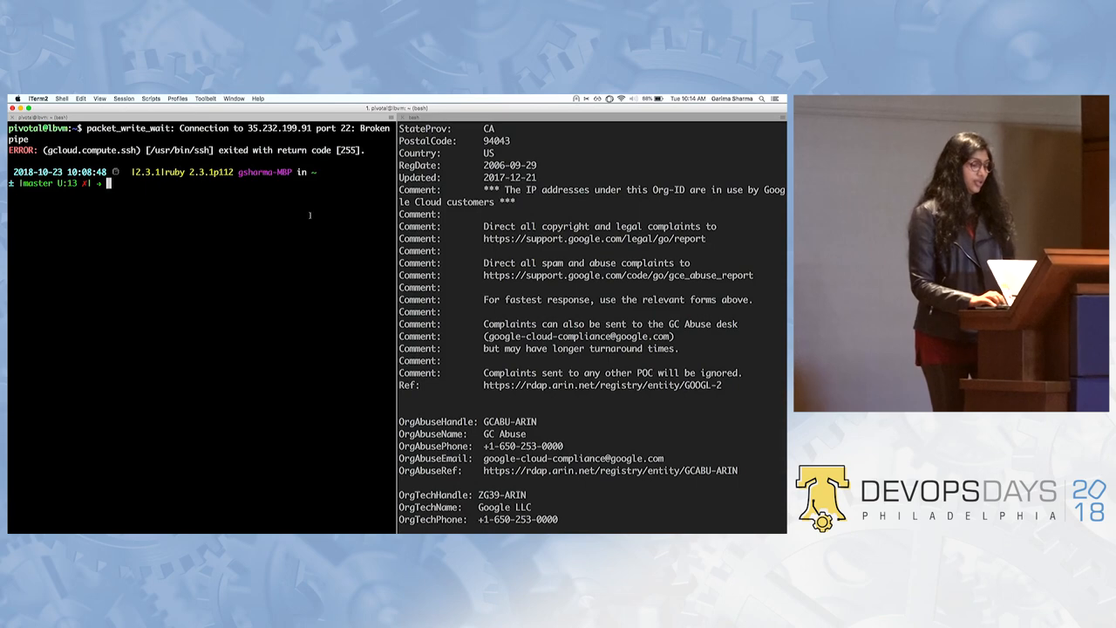
- SSH into VM lbvm in us-central1-a via gcloud compute and change into the script directory
type("gcloud compute --project \"cf-sandbox-sijones\" ssh --zone \"us-central1-a\" \"lbvm\"")
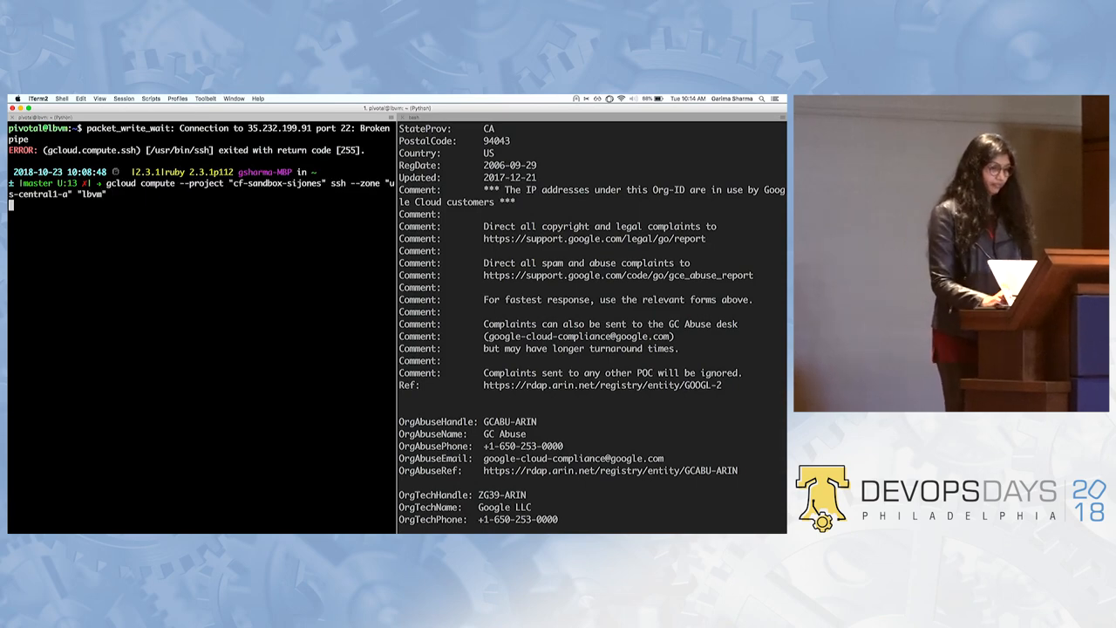
type("./pressure.sh")
type("ls")
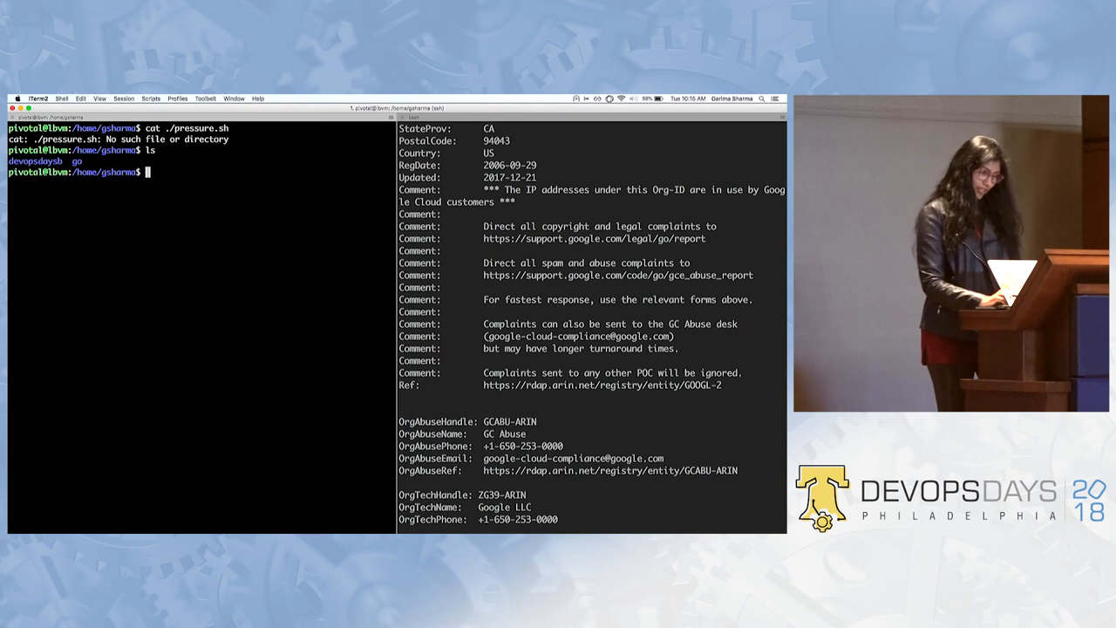
type("cd")
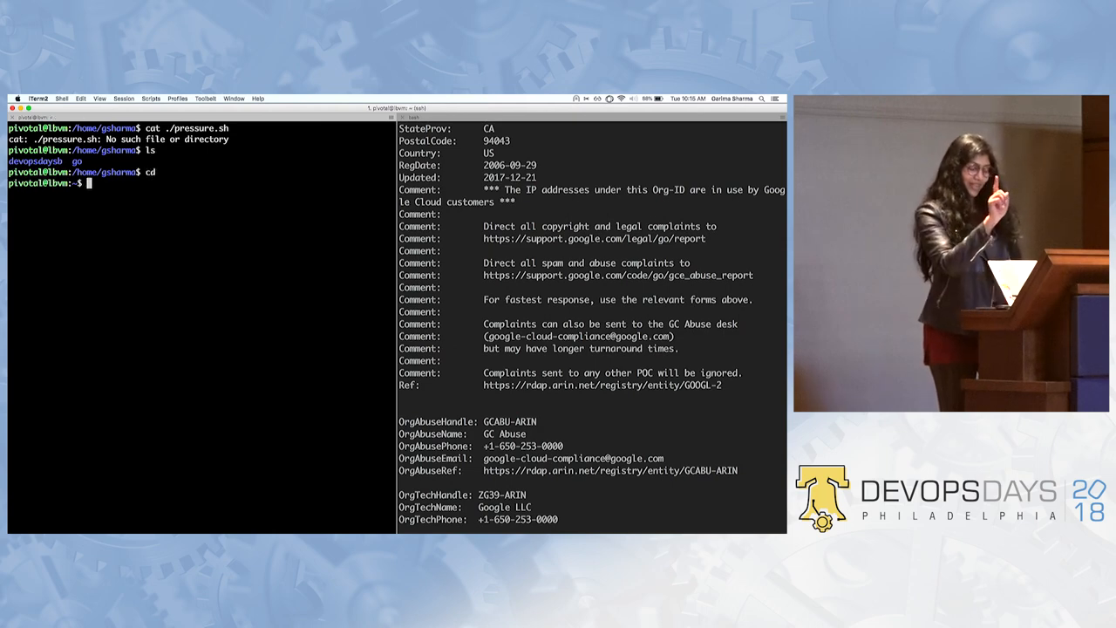
type("cat pressure.sh")
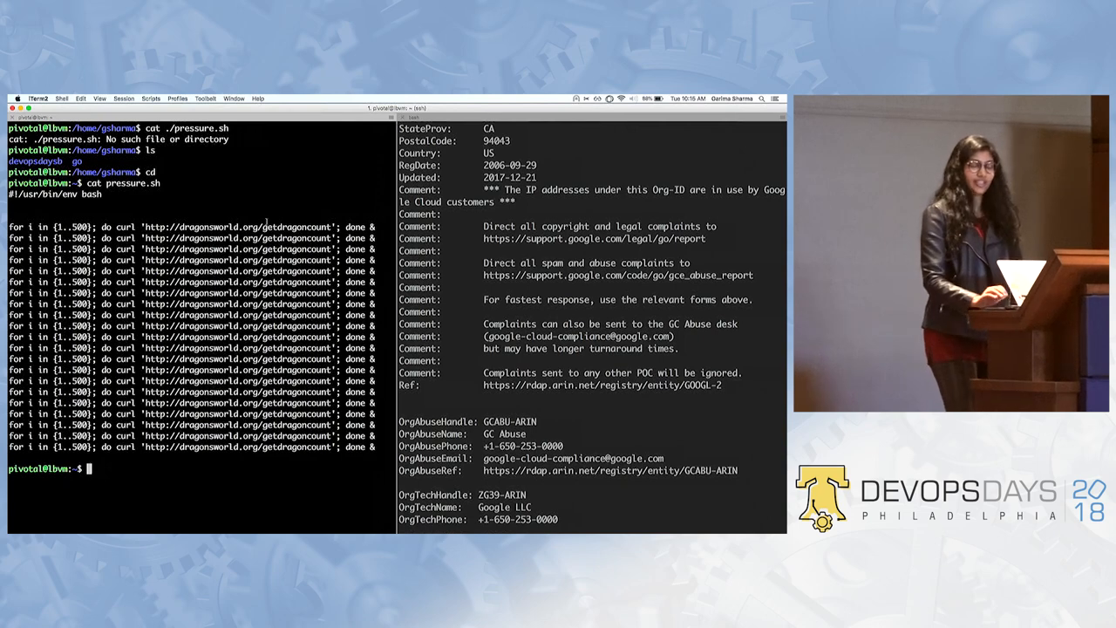
- Display pressure.sh, the bash loop firing 500 curl requests at dragonsworld.org
type("cat pressure.sh")
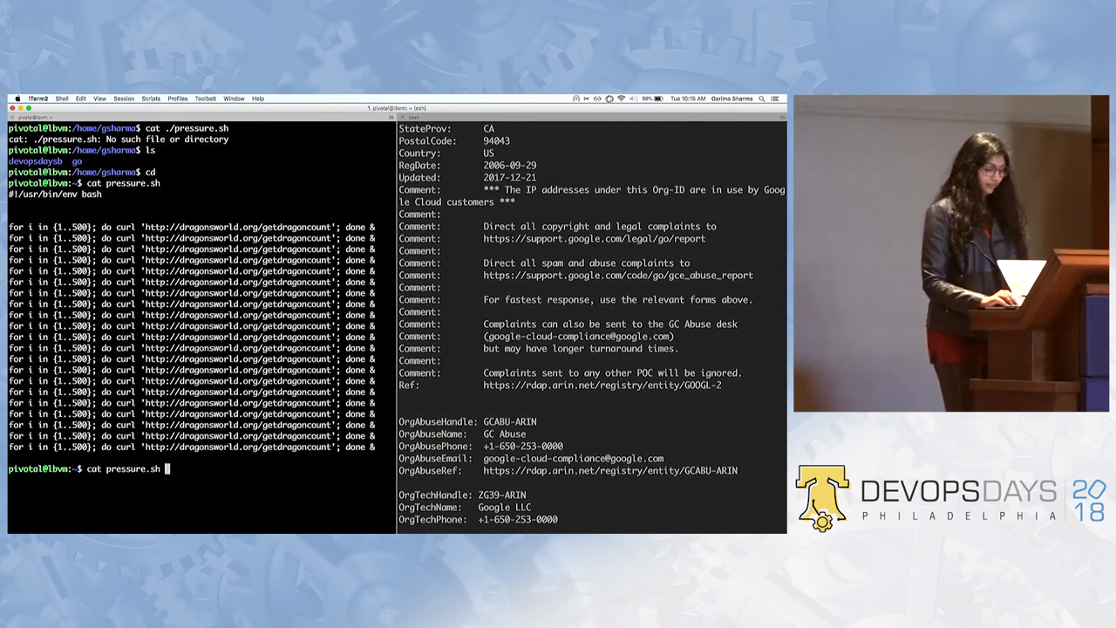
key("ctrl+c")
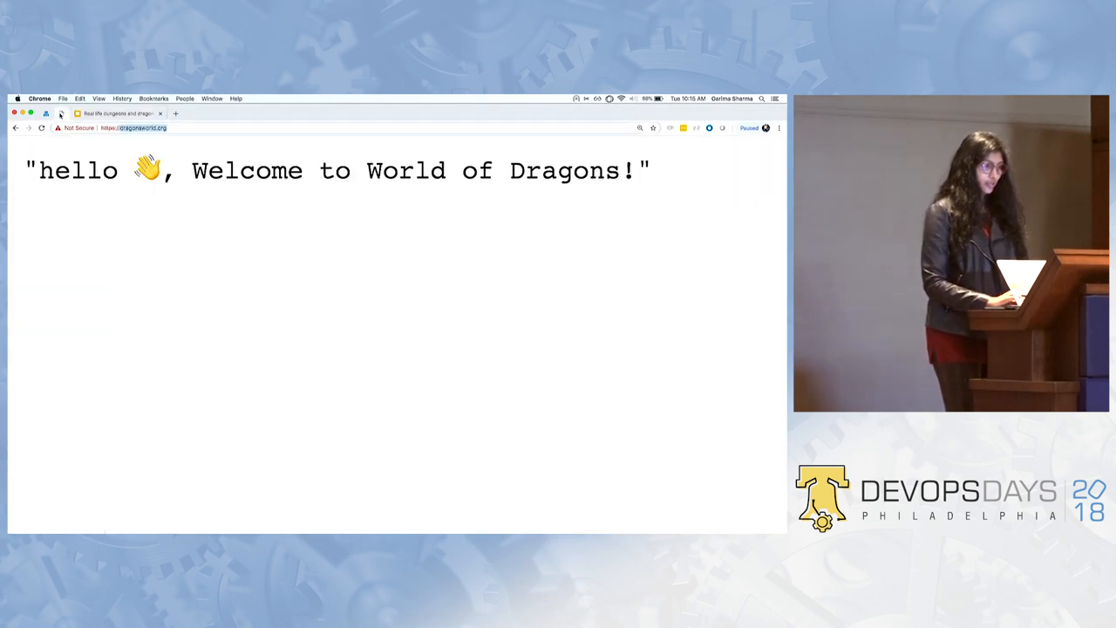
- Reload the World of Dragons welcome page, then return to the Cloud Console Load balancing tab
left_click(136, 127)
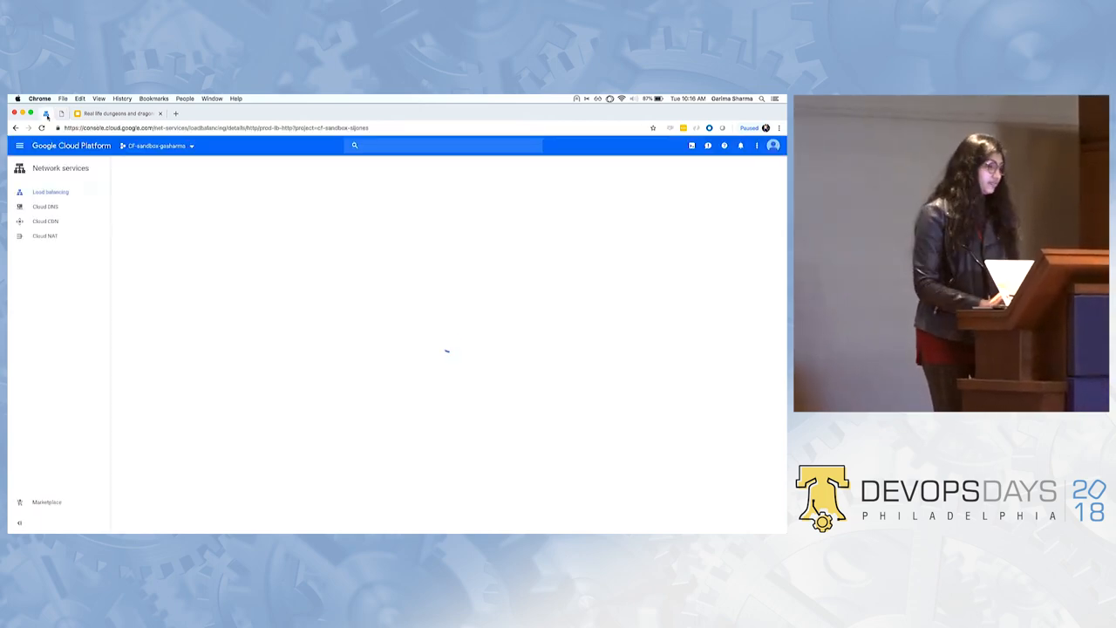
left_click(51, 192)
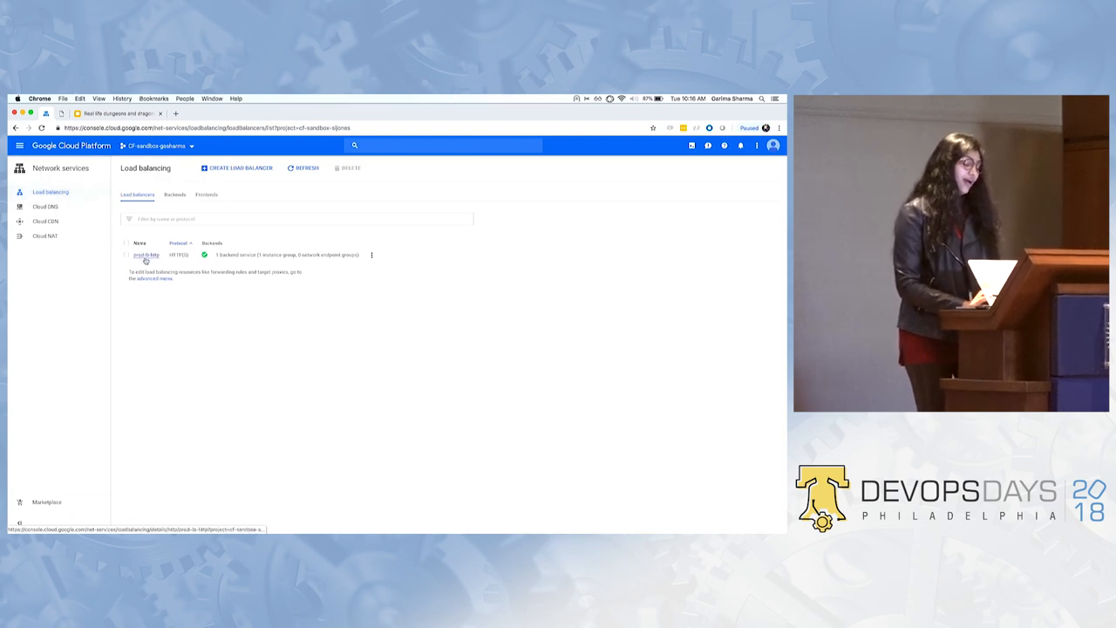
- Open prod-lb-http's Monitoring tab showing the sharp recent traffic spike
left_click(146, 254)
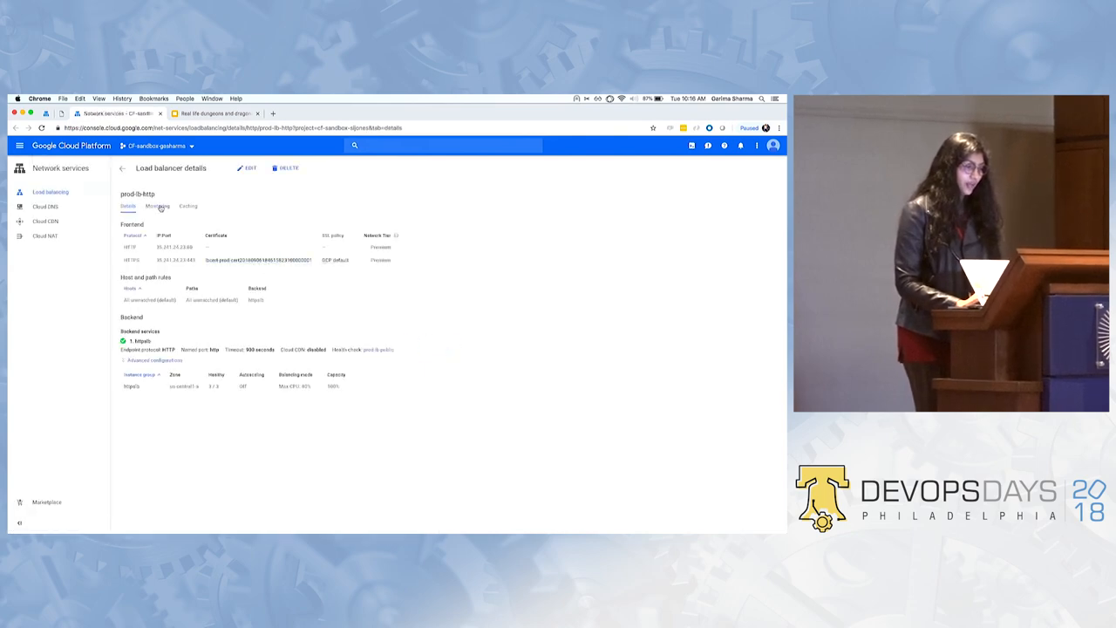
left_click(157, 206)
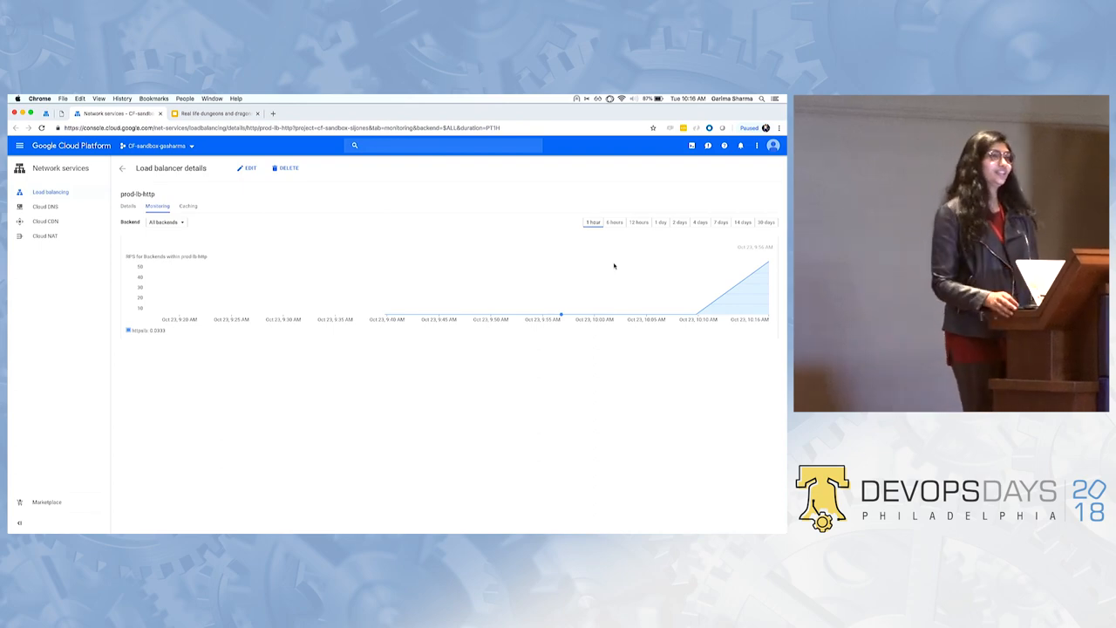
mouse_move(597, 195)
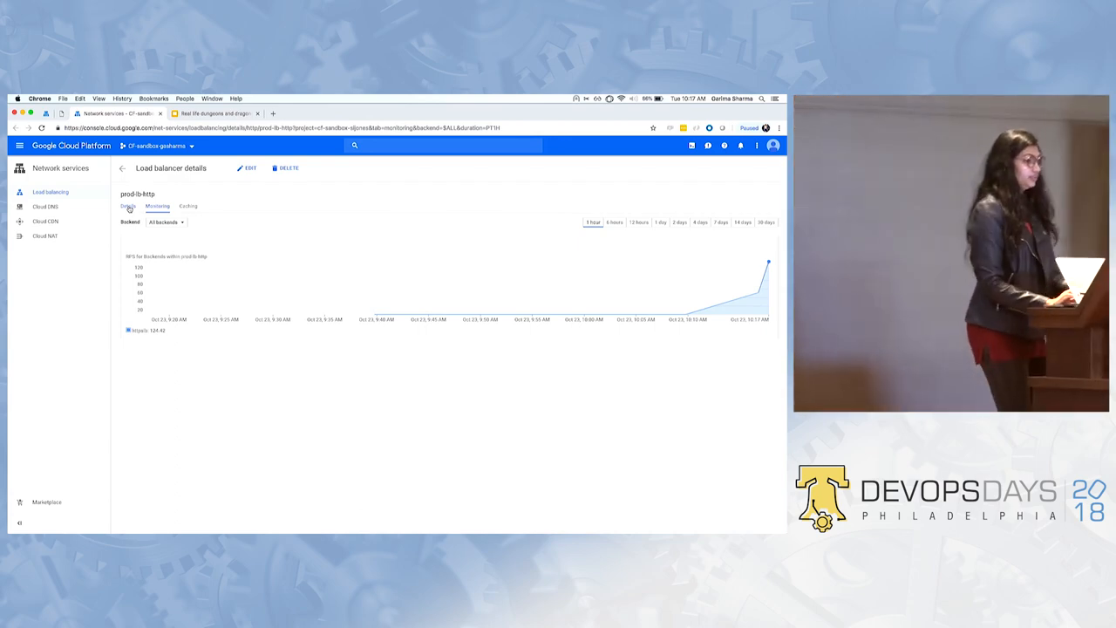
- View the backend instance group's three VMs and bring up an instance's gcloud SSH command
left_click(129, 206)
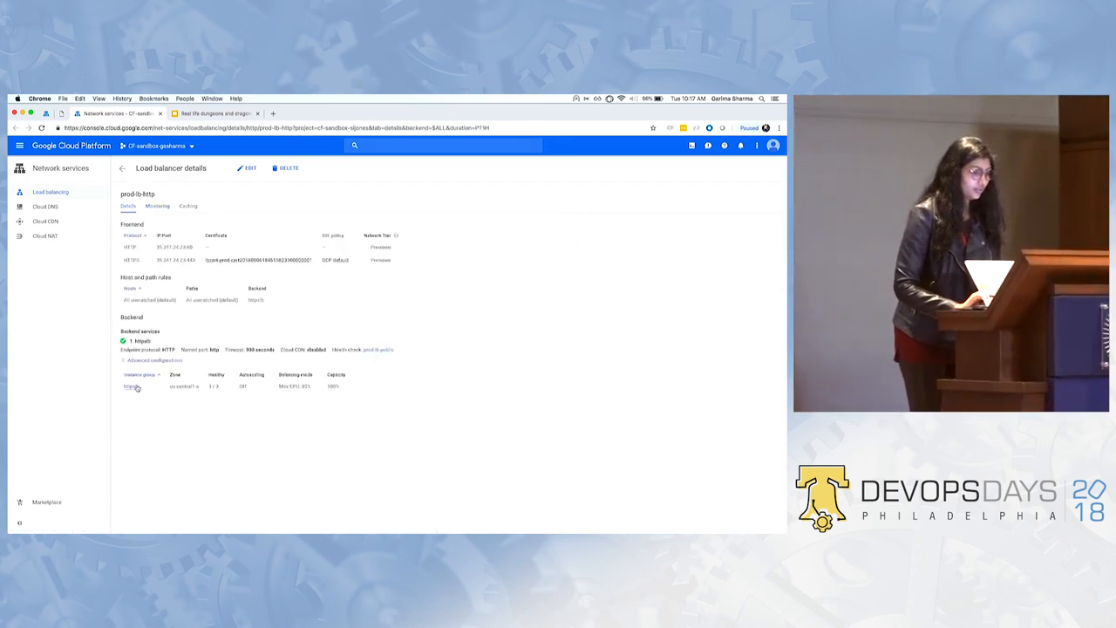
left_click(129, 387)
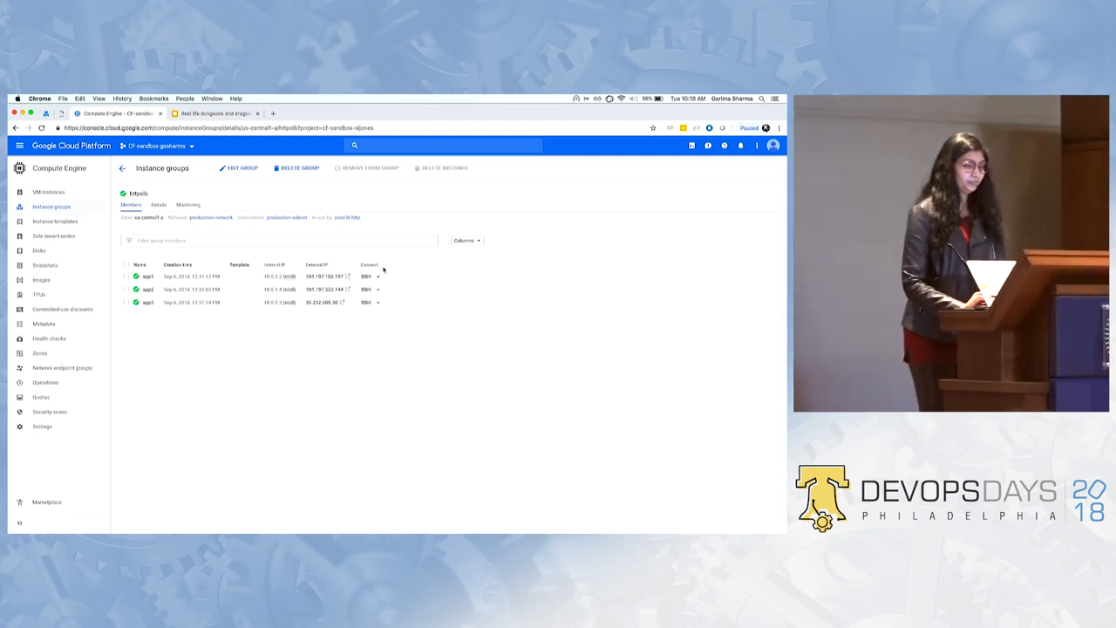
left_click(377, 276)
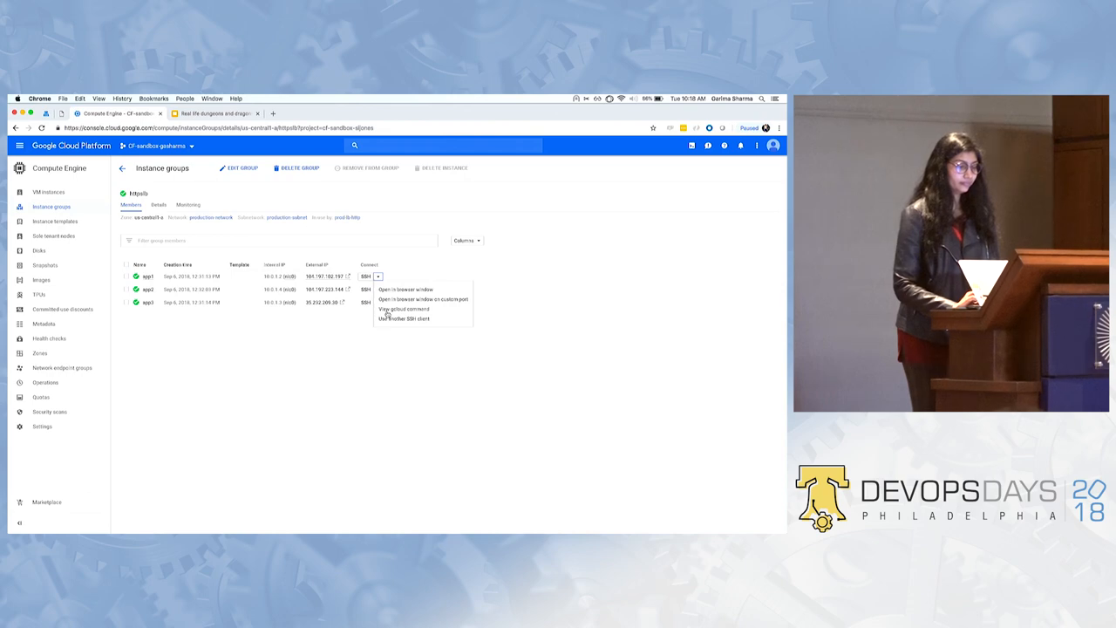
left_click(405, 309)
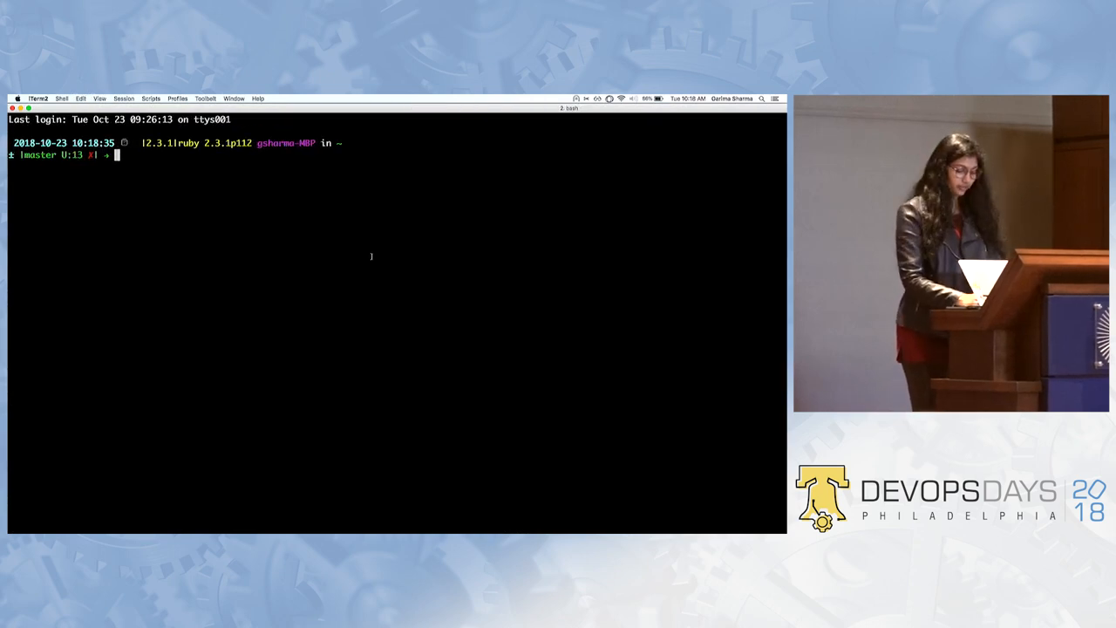
- Run gcloud compute ssh to app1 in zone us-central1-a of project cf-sandbox-sijones, then ls
type("gcloud compute --project \"cf-sandbox-sijones\" ssh --zone \"us-central1-a\" \"app1\"")
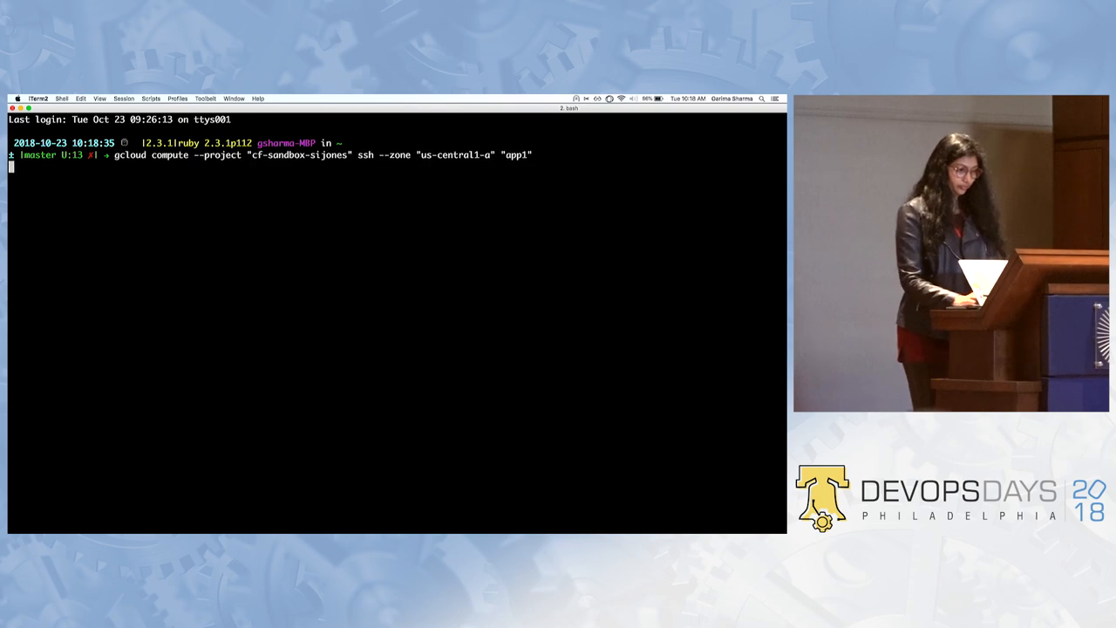
key("Return")
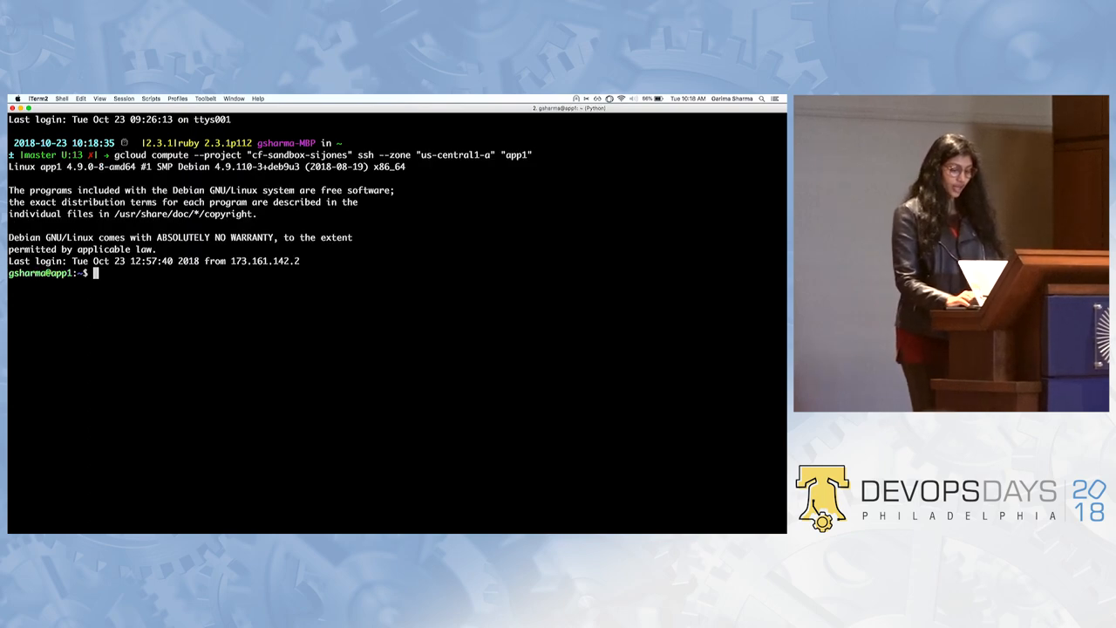
type("ls")
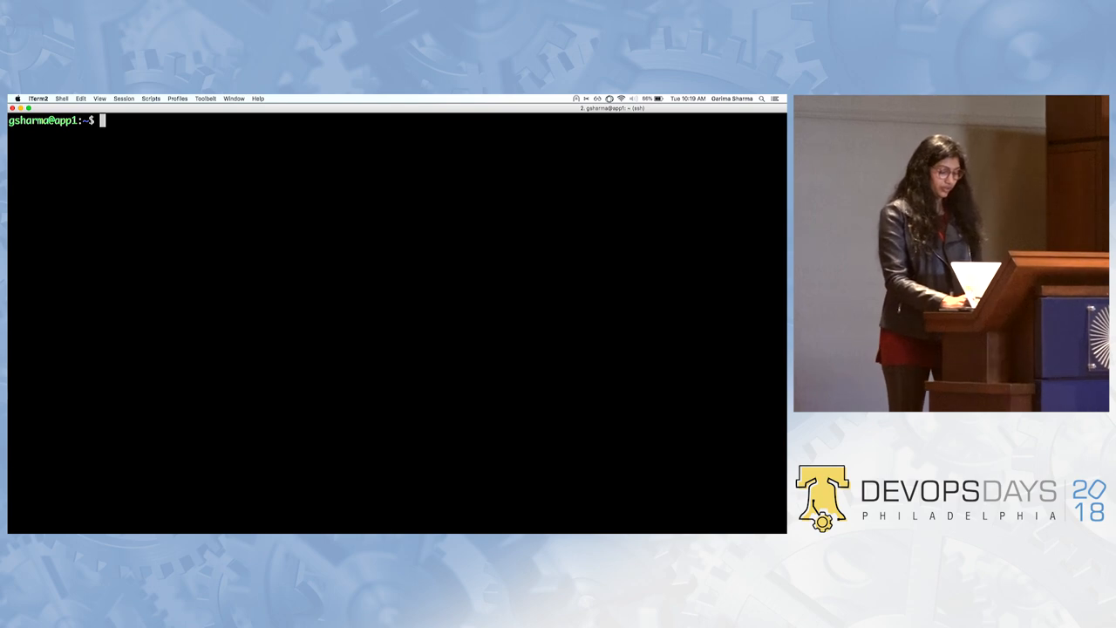
type("la")
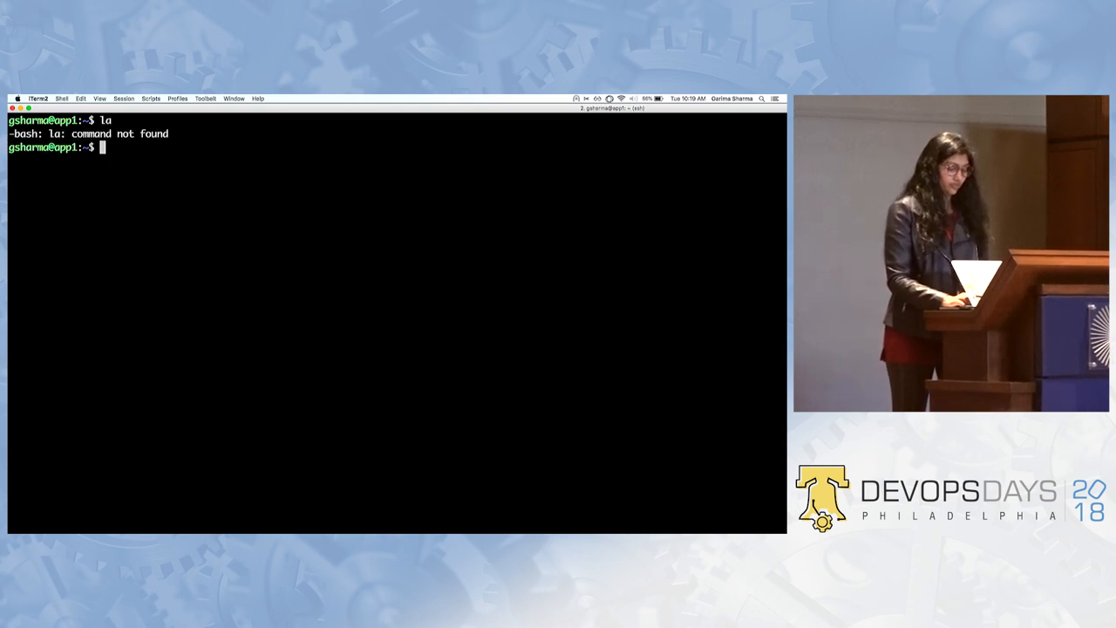
type("ls")
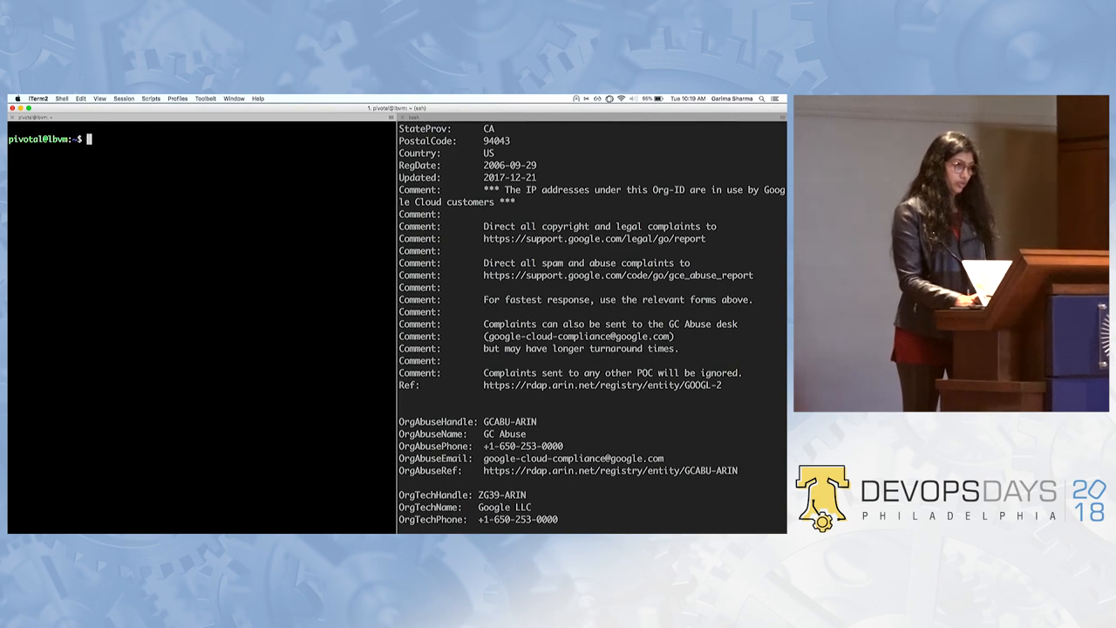
- Show pressure.sh on app1 with cat, then return to the Cloud Console
type("cat pressure.sh")
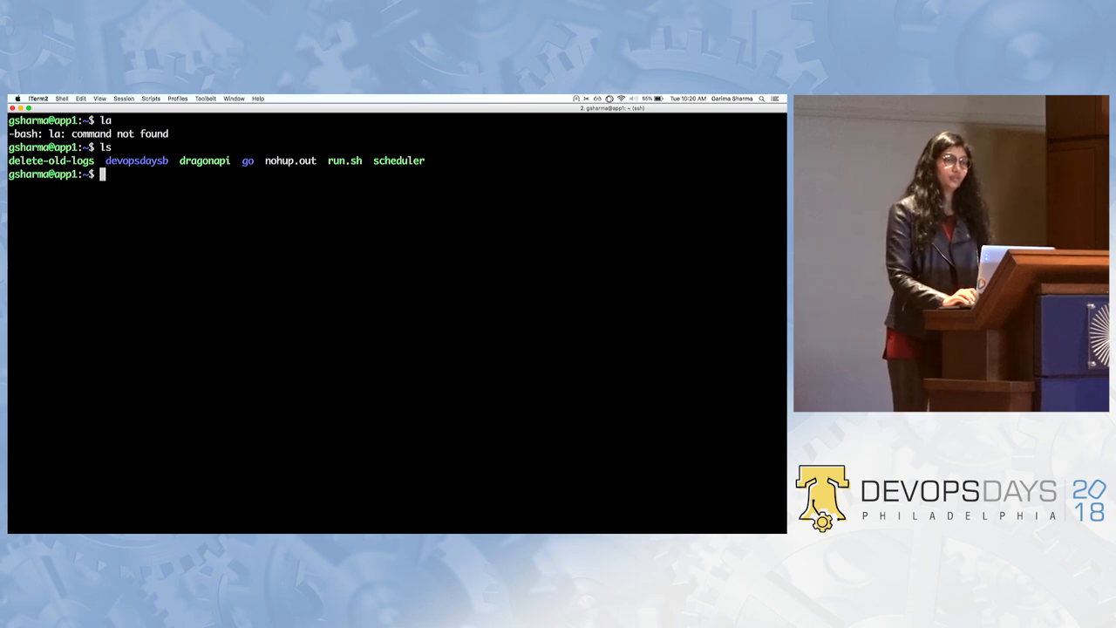
key("cmd+tab")
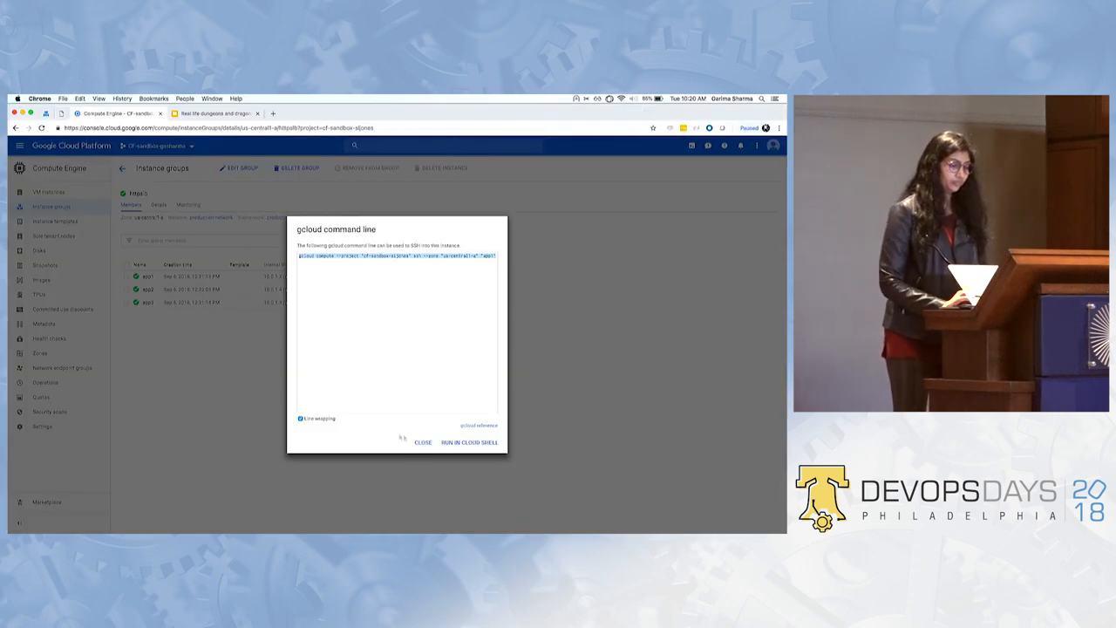
- Dismiss the gcloud command dialog to see the instance group members, then switch apps
left_click(422, 443)
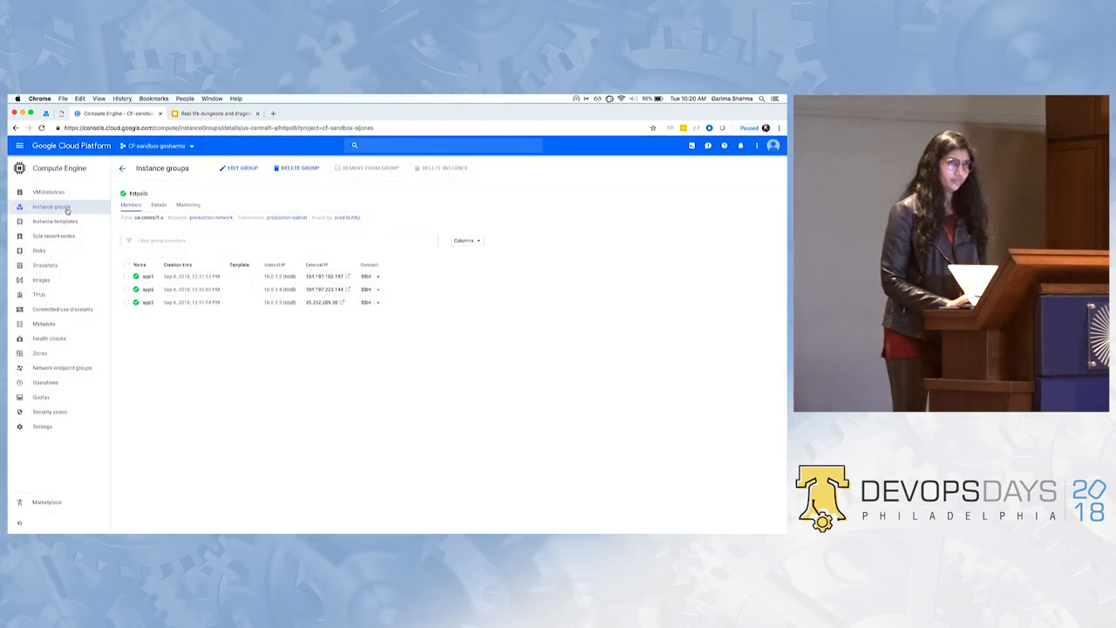
mouse_move(53, 206)
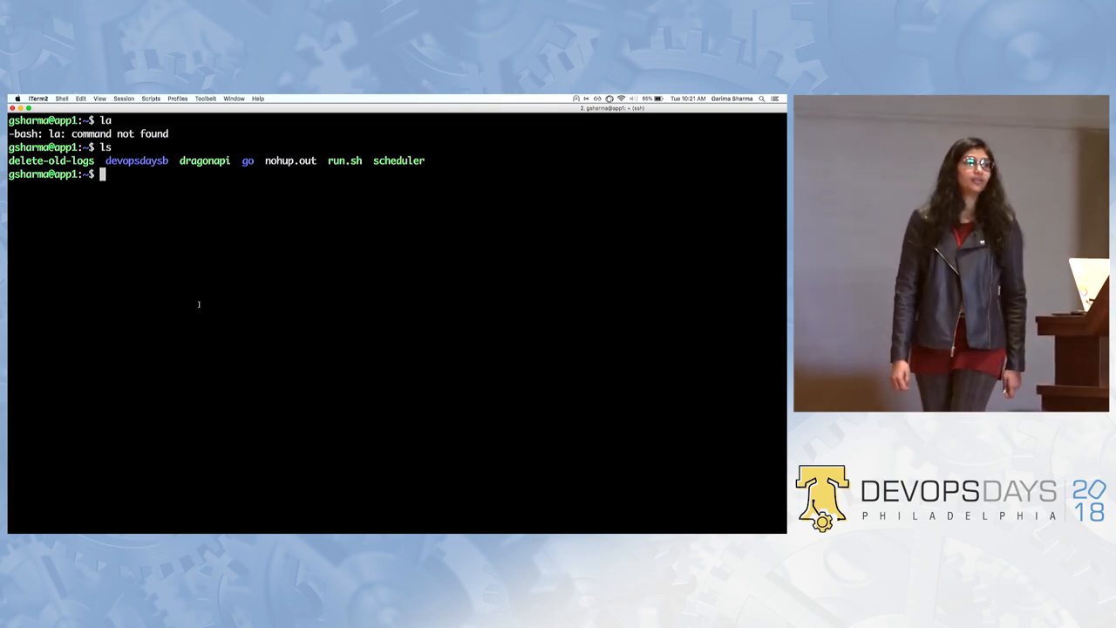
key("cmd+tab")
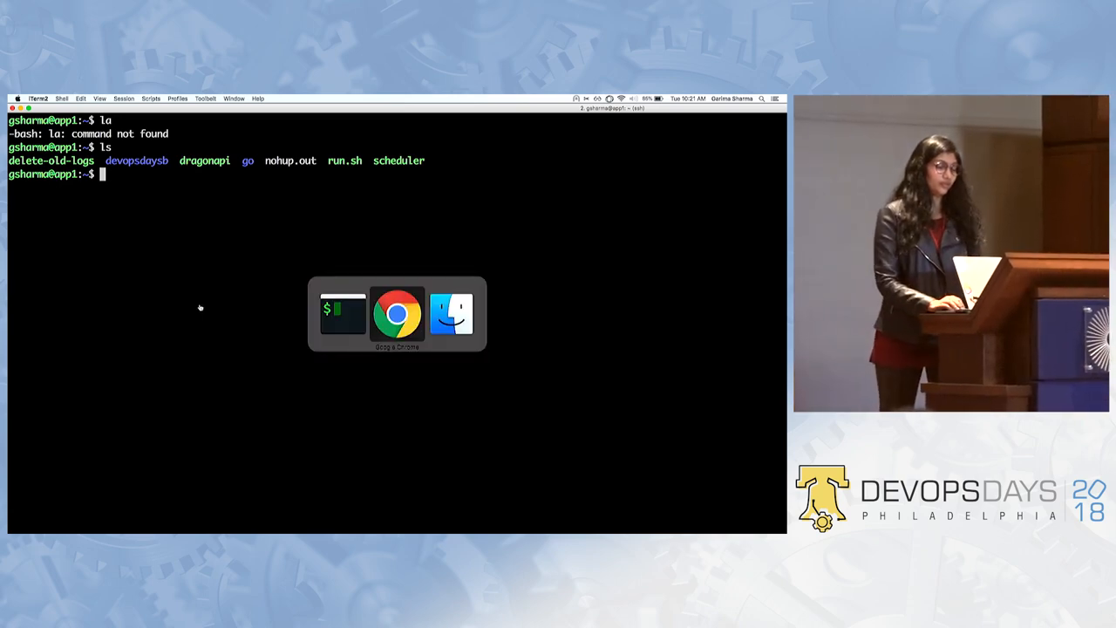
left_click(398, 314)
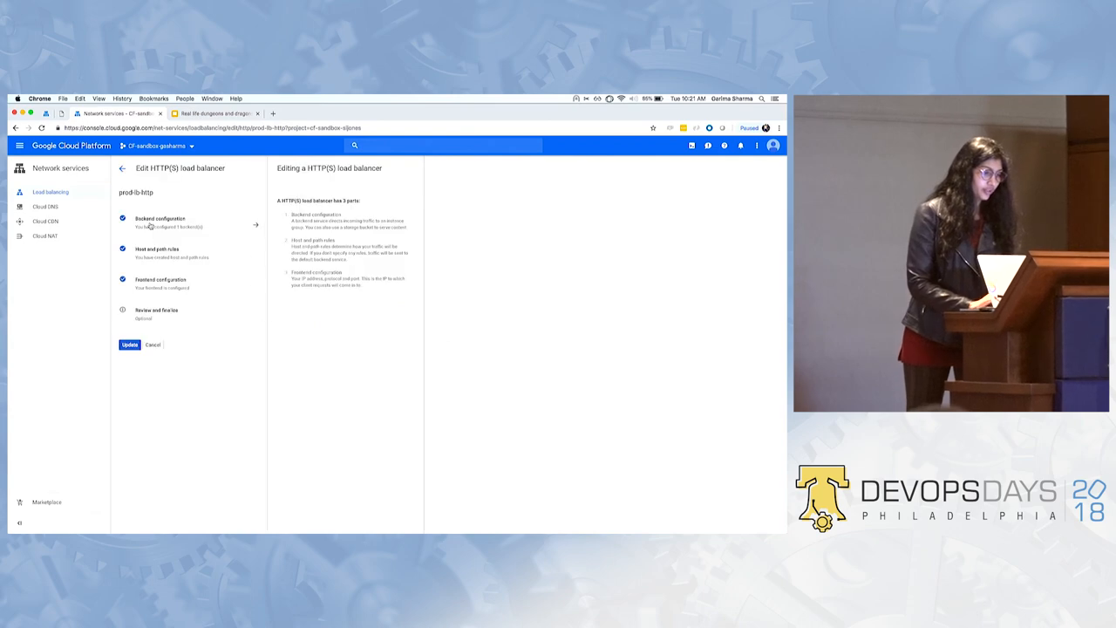
left_click(158, 223)
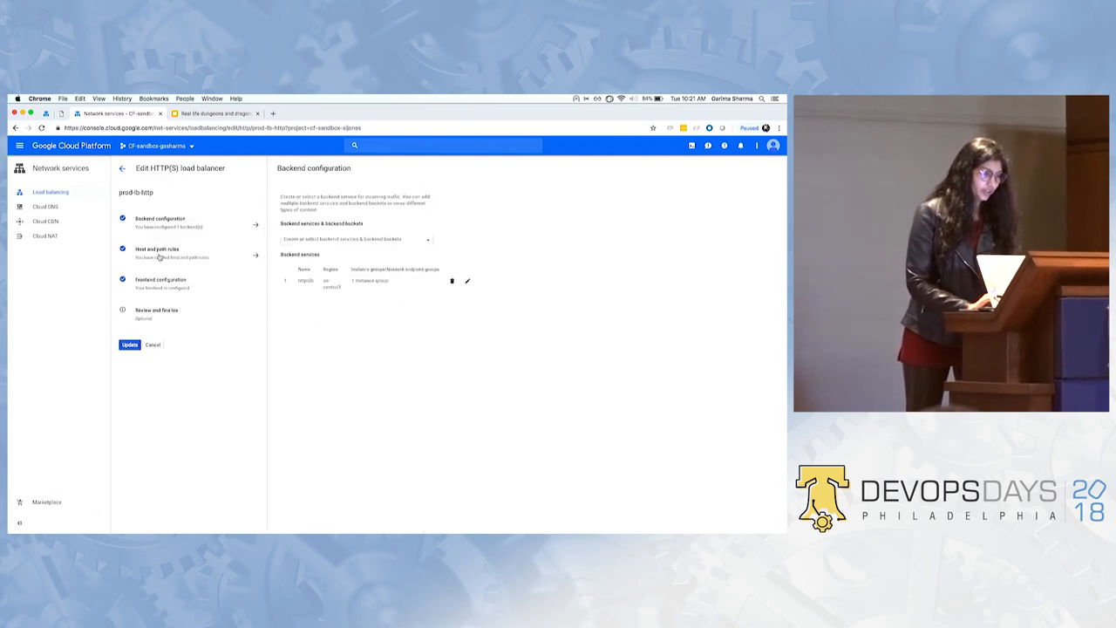
left_click(161, 283)
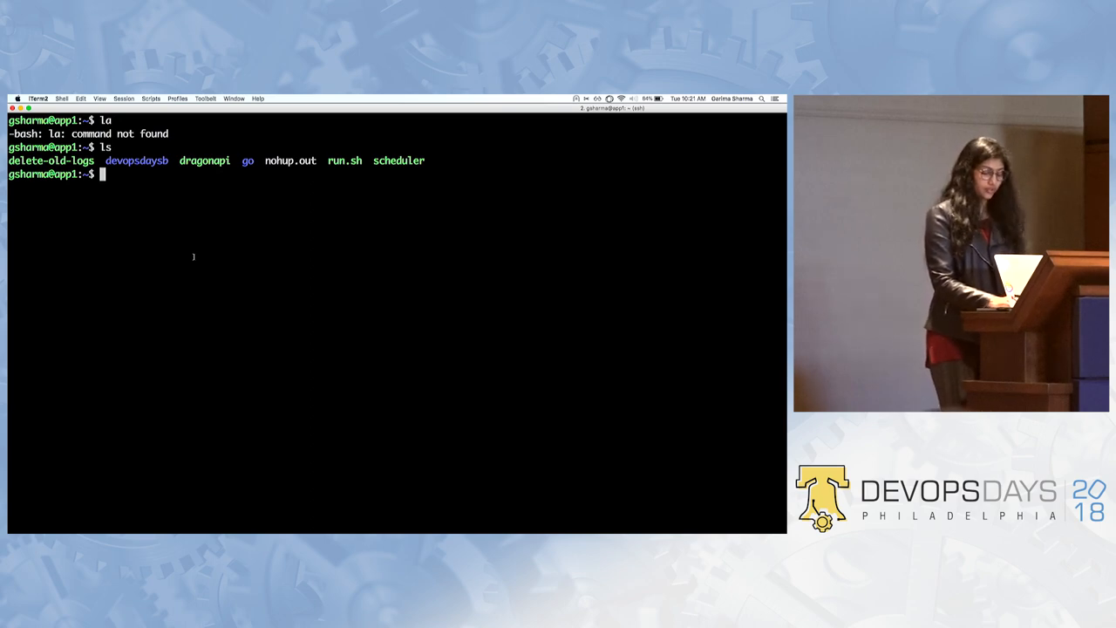
- Curl localhost and localhost:8080 on app1 to get the dragons welcome message
type("curl localhost")
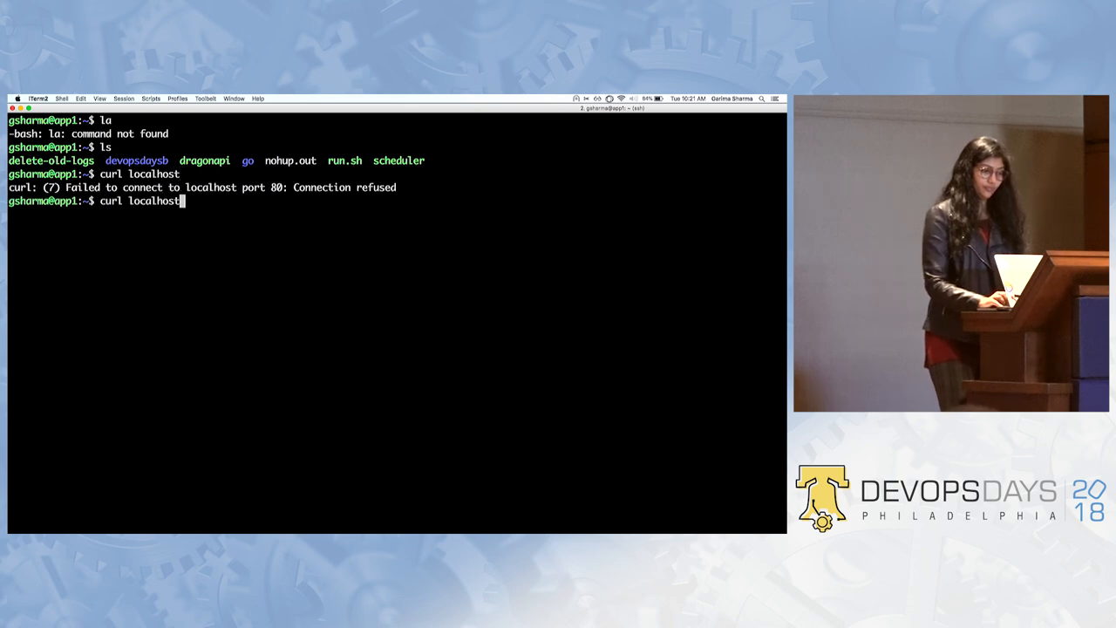
type(":")
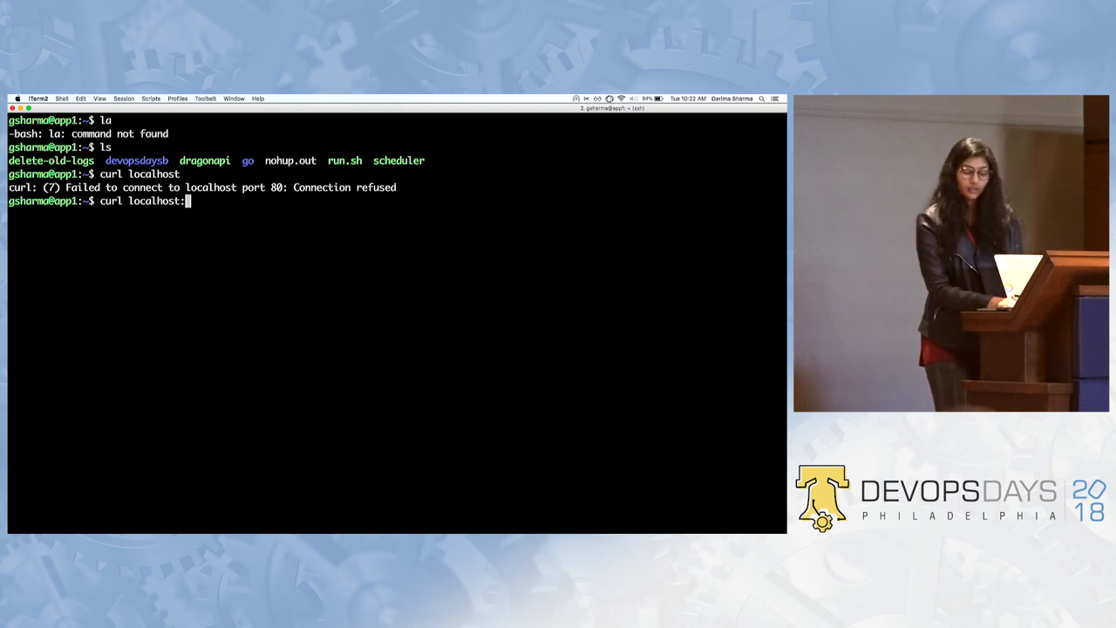
type("8080")
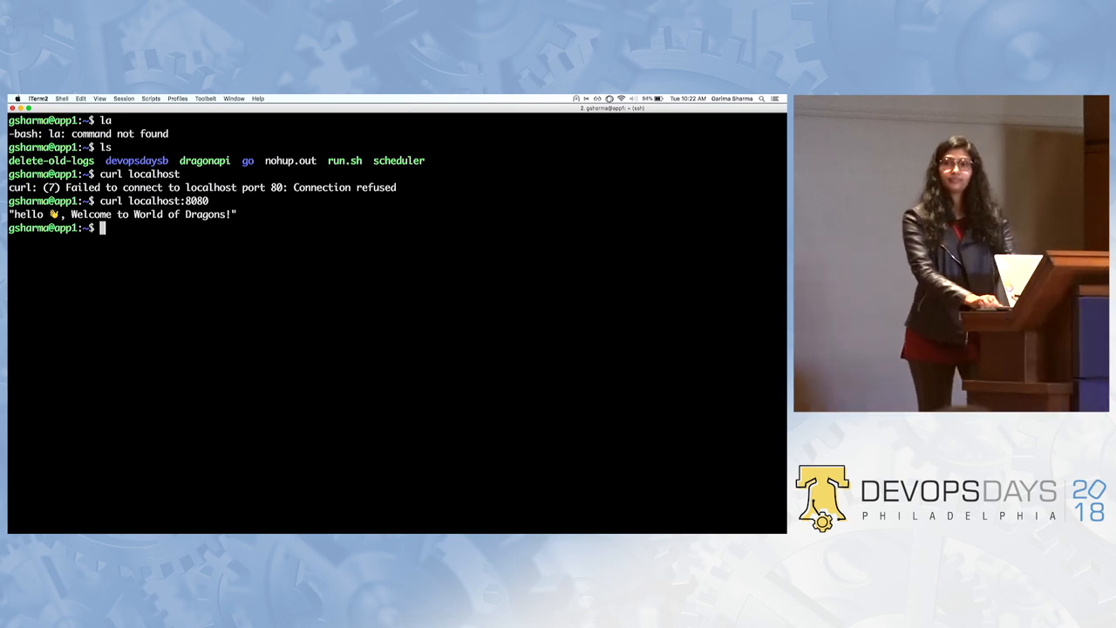
- Check open ports with netstat -tan and list the home directory
type("ne")
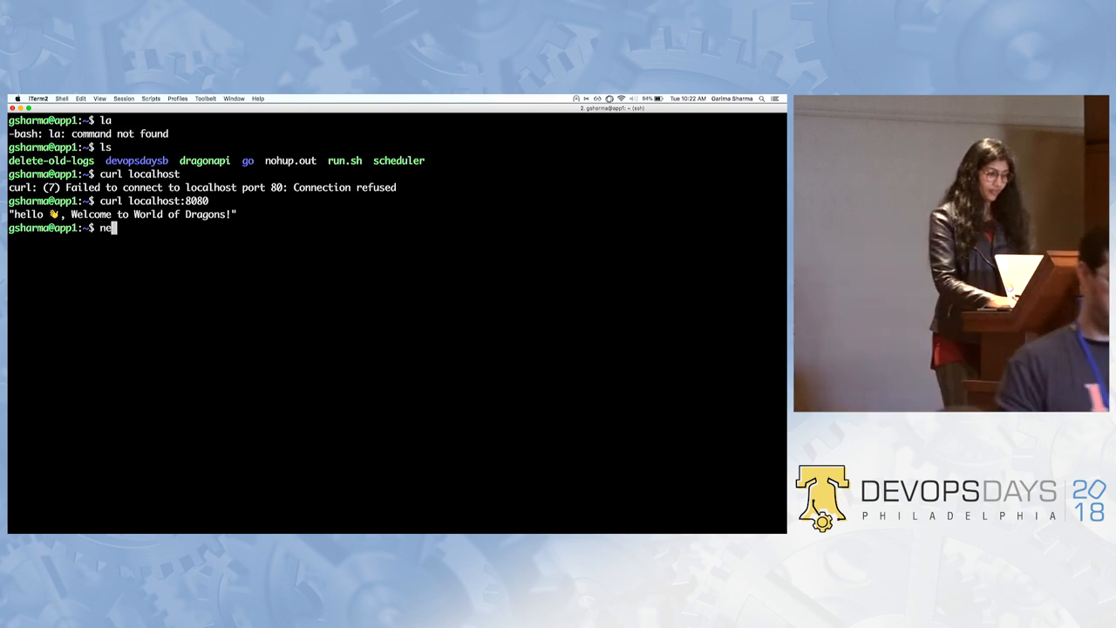
type("tstat")
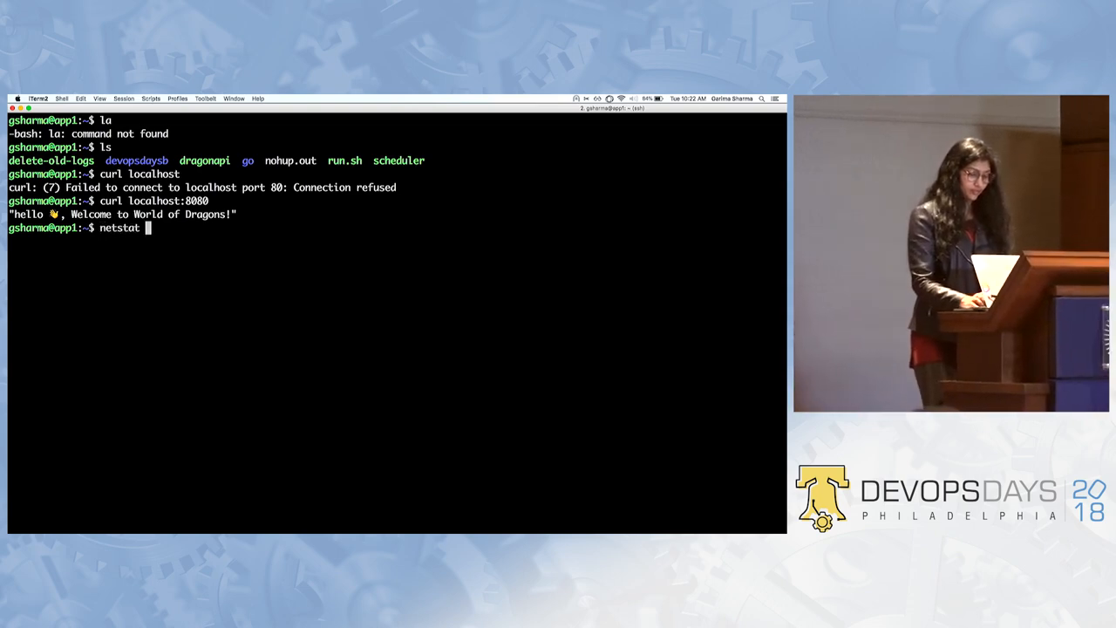
type("-tan")
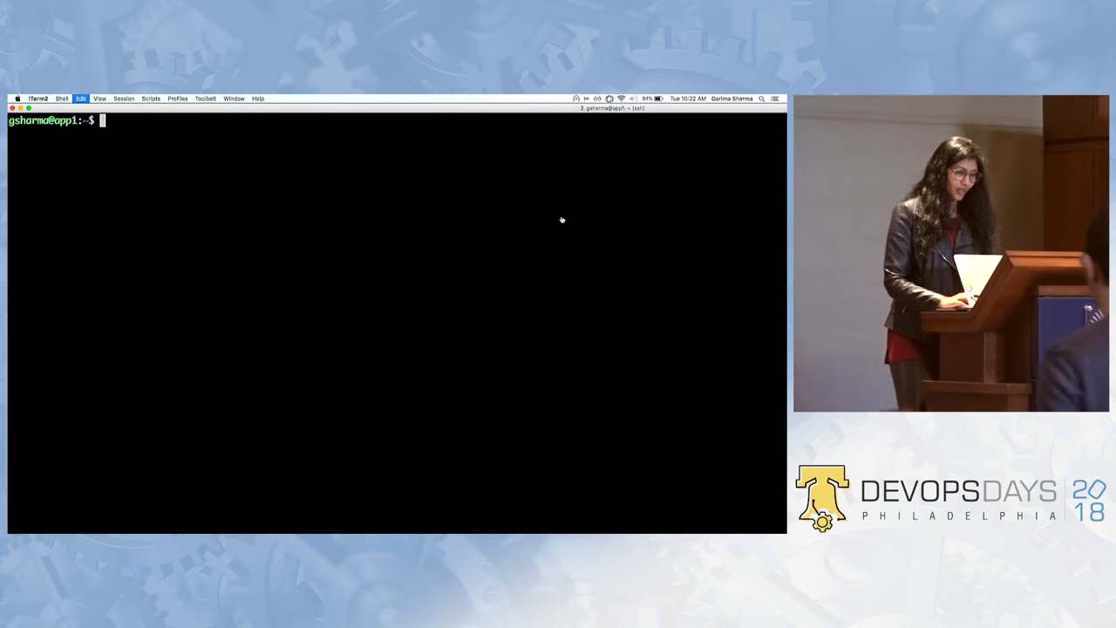
type("ls")
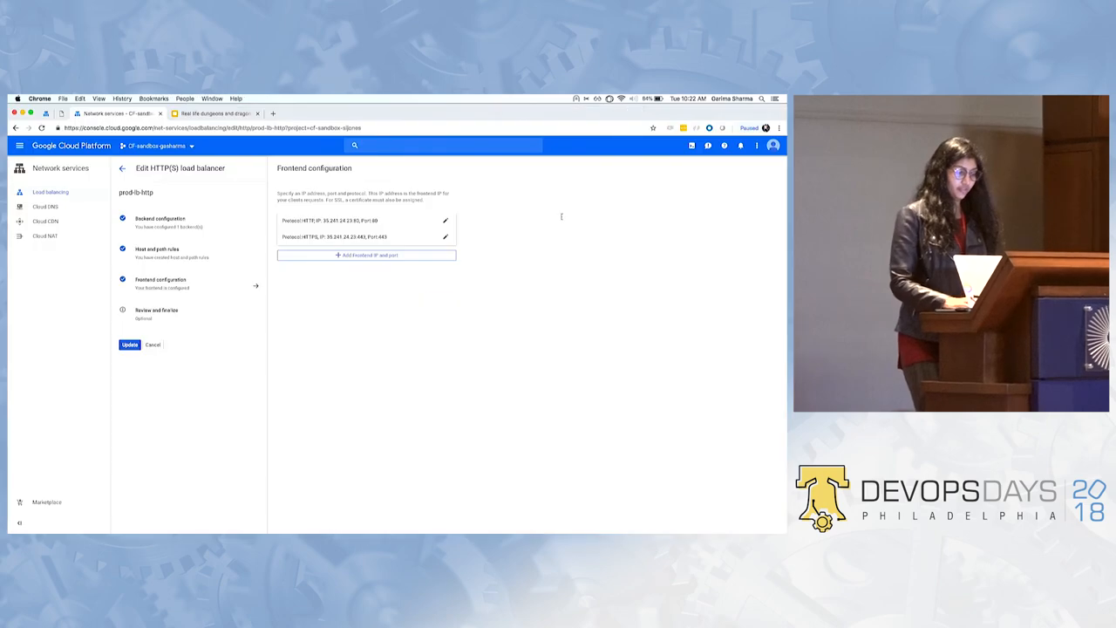
- Show the dragon-api main.go source in the devopsdayzb GitHub repository
left_click(370, 113)
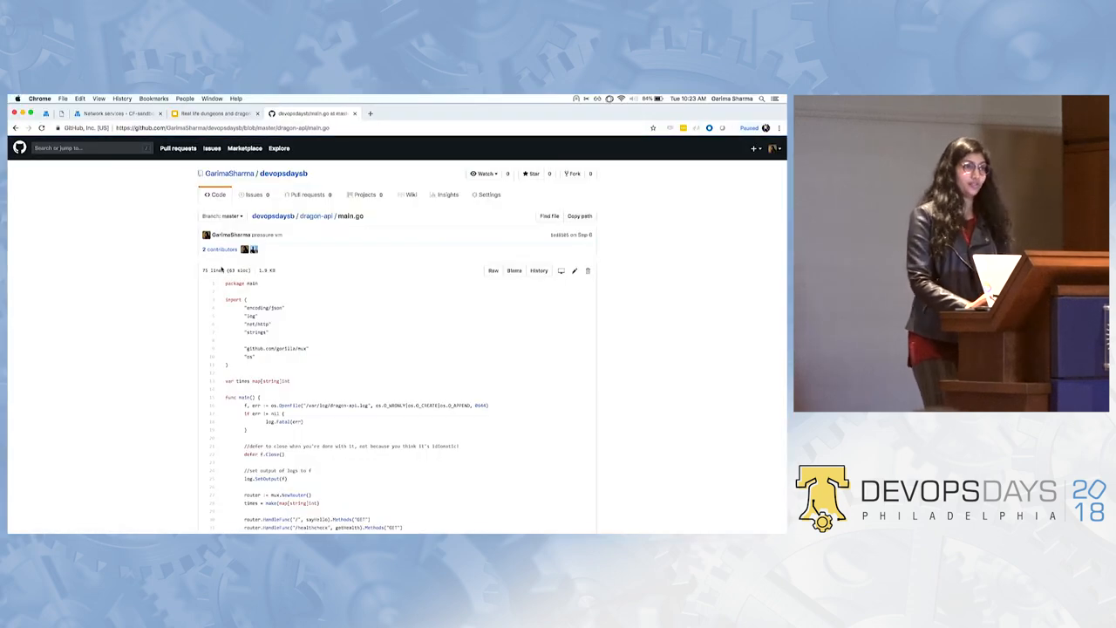
- Scroll main.go to getDragonCount and timesRequestBy returning 429, then go to the Recap slide
scroll("down", 3)
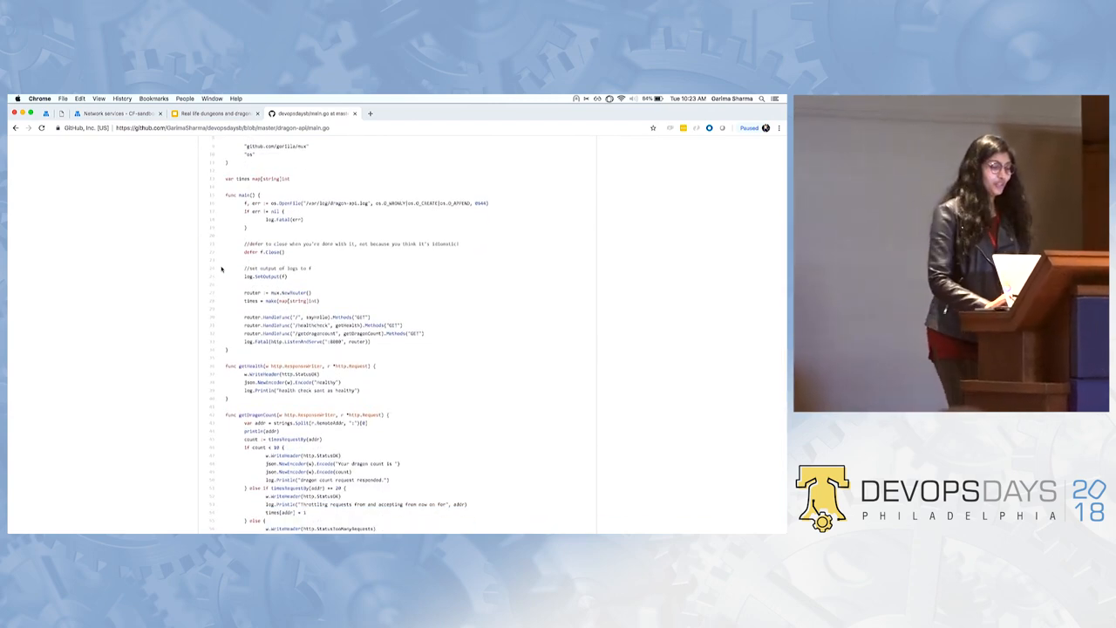
scroll("down", 3)
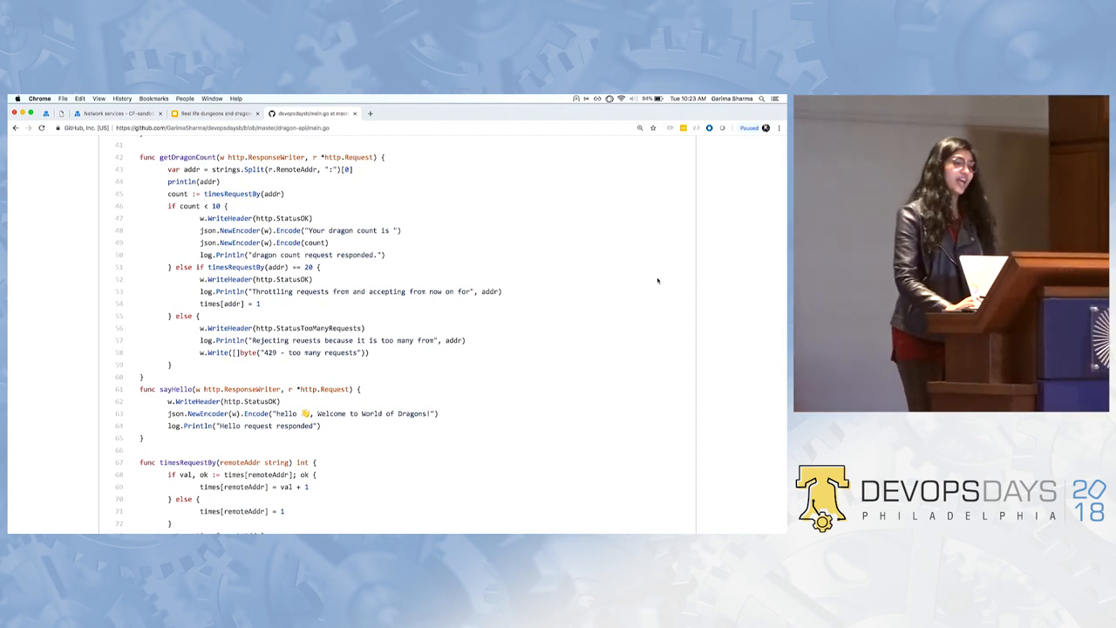
left_click(213, 113)
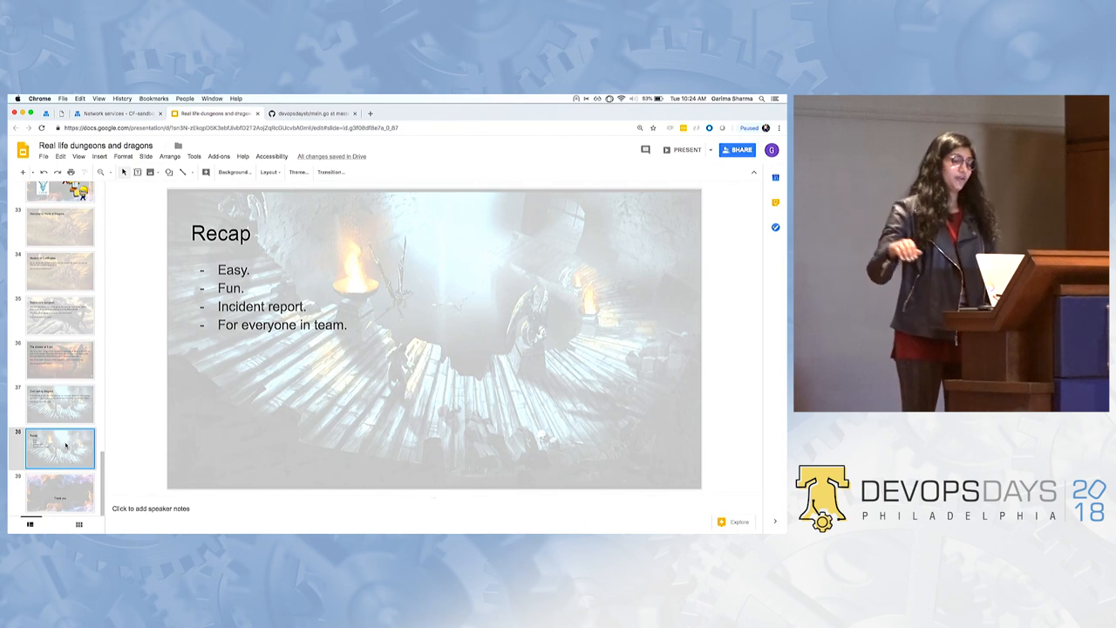
- Select the final Thank you slide in the filmstrip
left_click(59, 491)
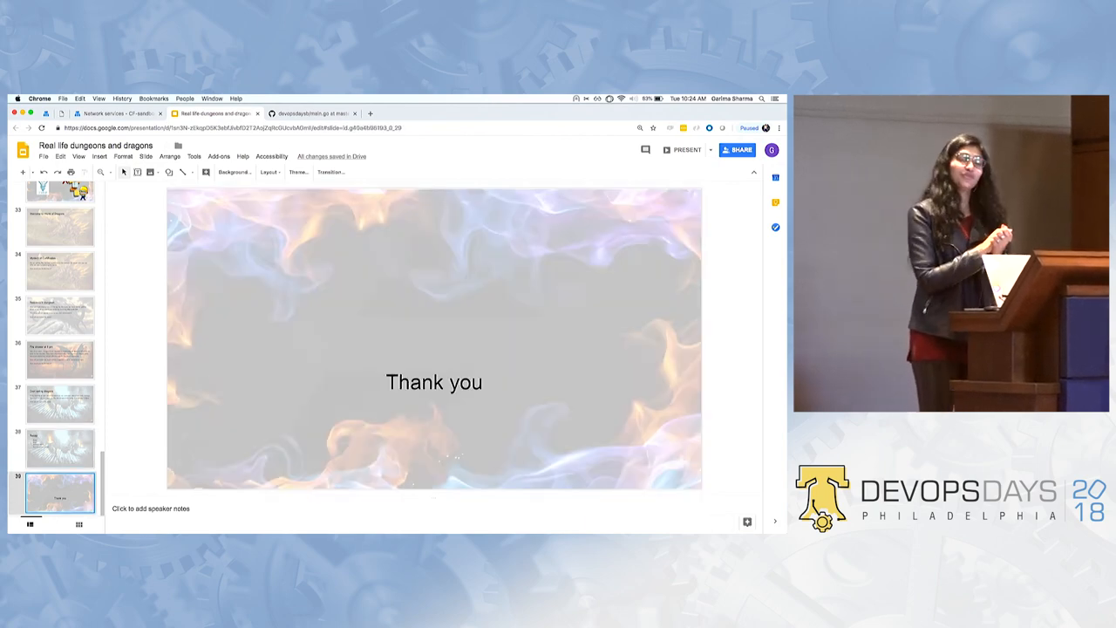